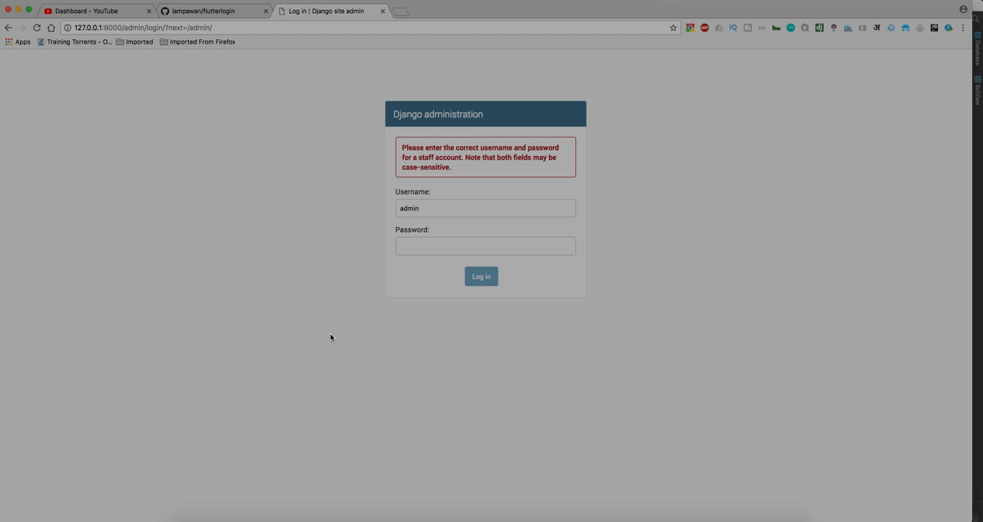
mouse_move(376, 348)
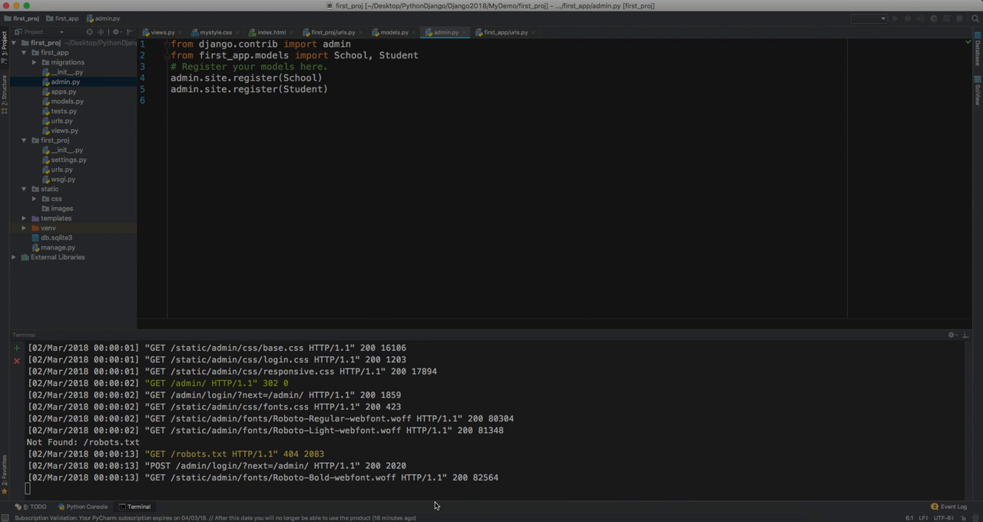
mouse_move(392, 459)
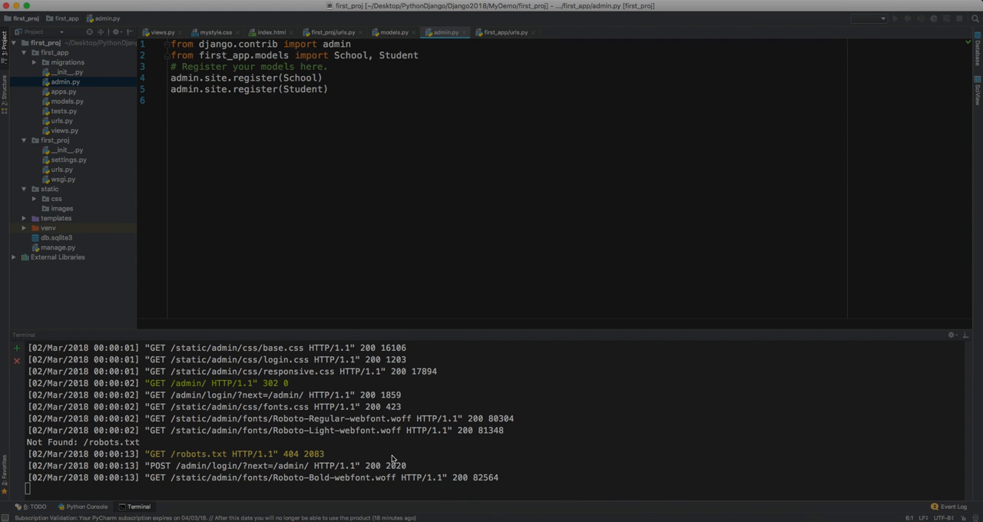
mouse_move(156, 485)
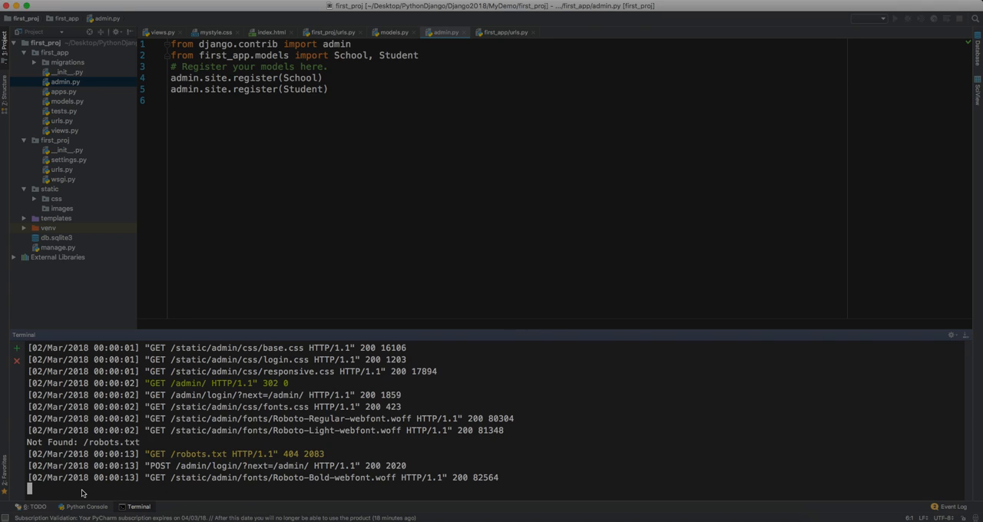
Stop the development server and run python manage.py createsuperuser with username admin.
key(ctrl+c)
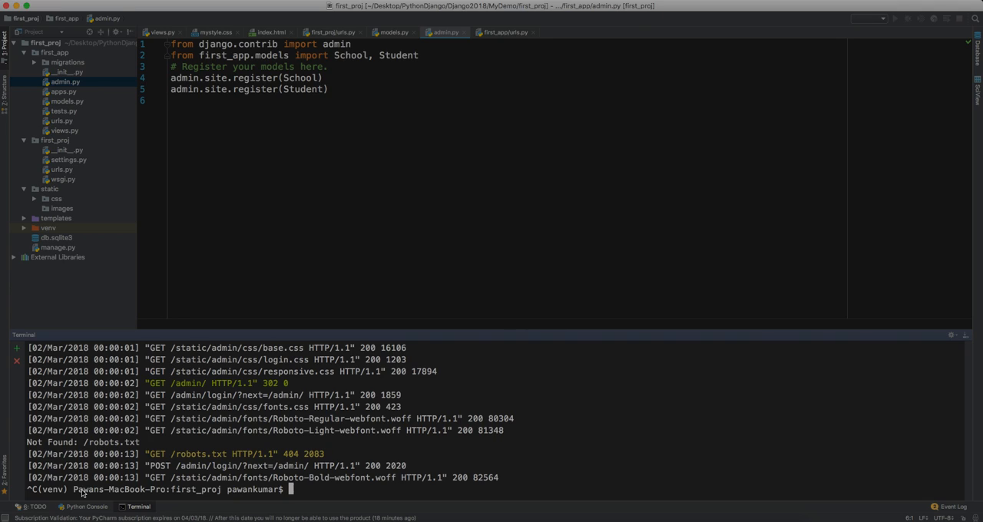
text(clear)
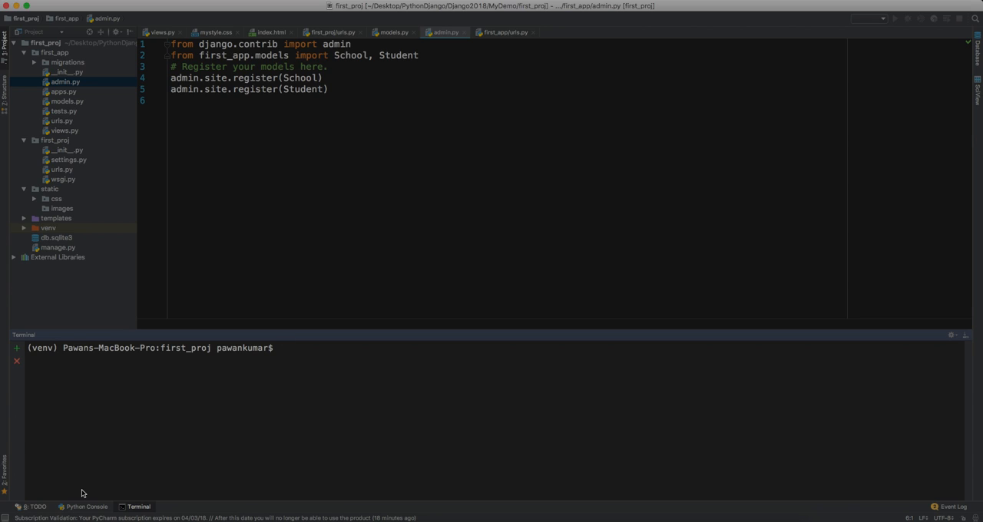
text(python)
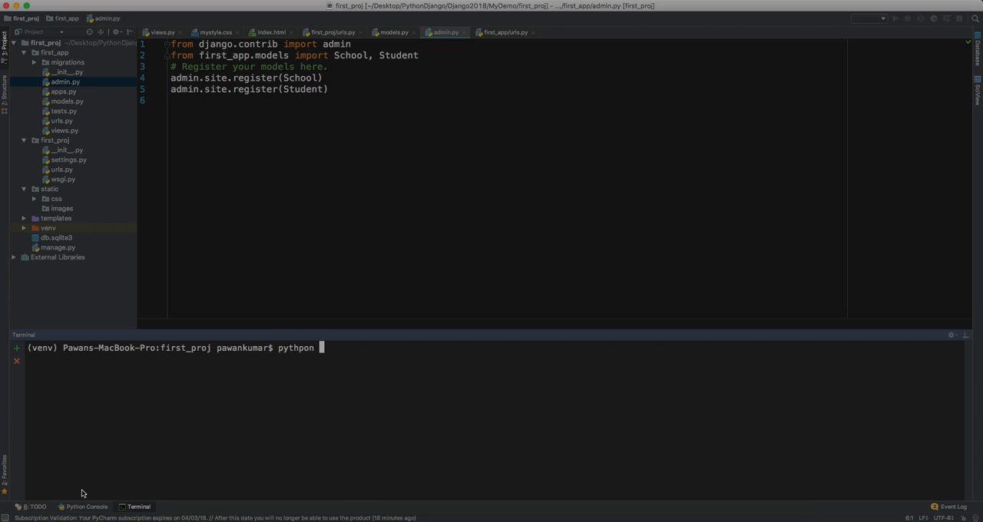
key(Backspace)
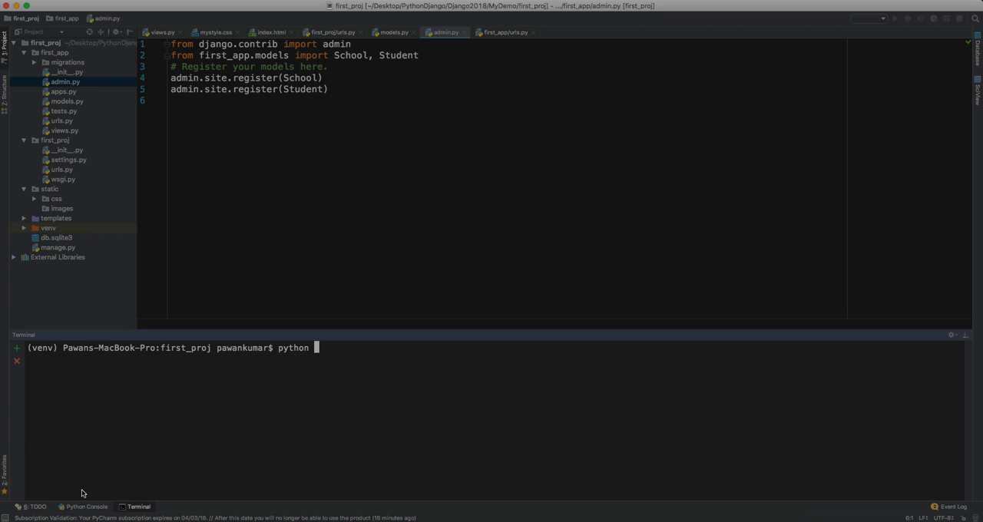
text(mana)
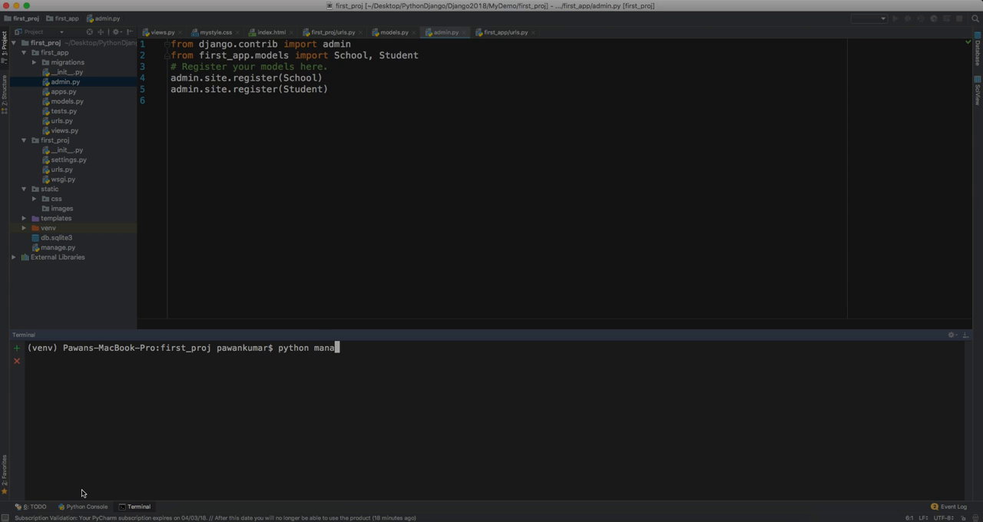
text(ge.py)
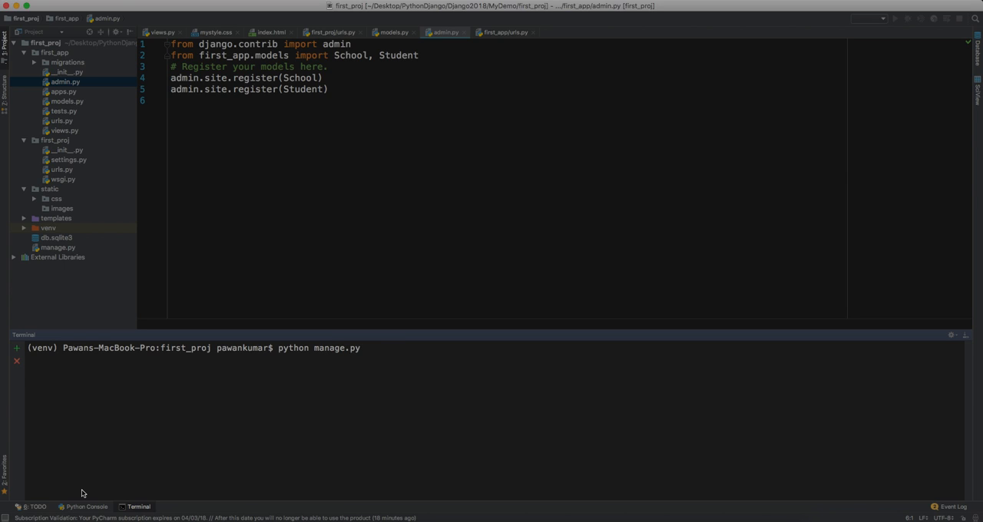
text(creates)
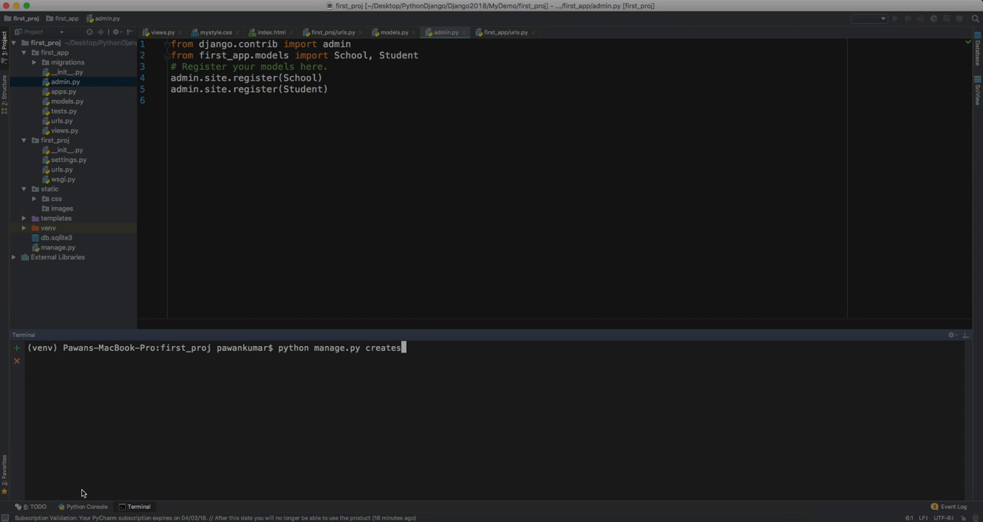
text(uperuser)
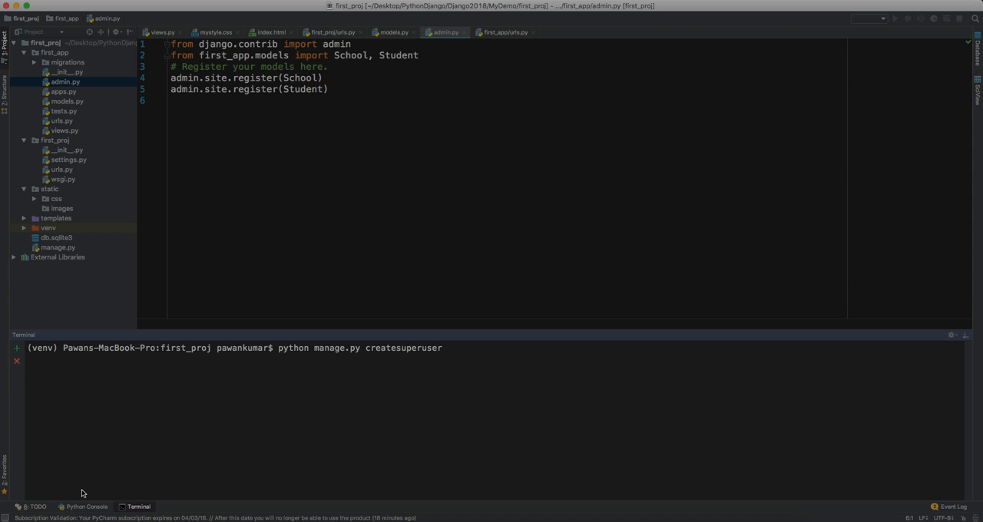
key(Return)
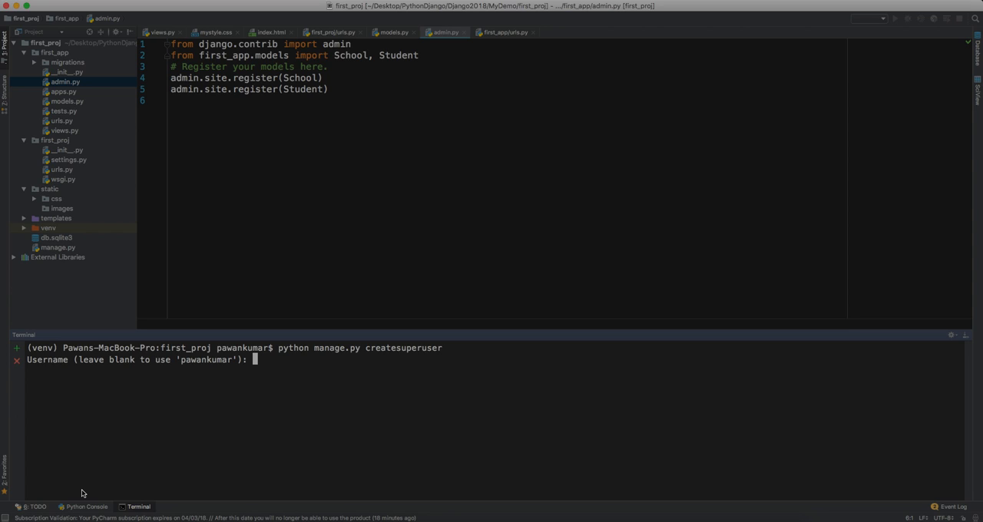
text(admin)
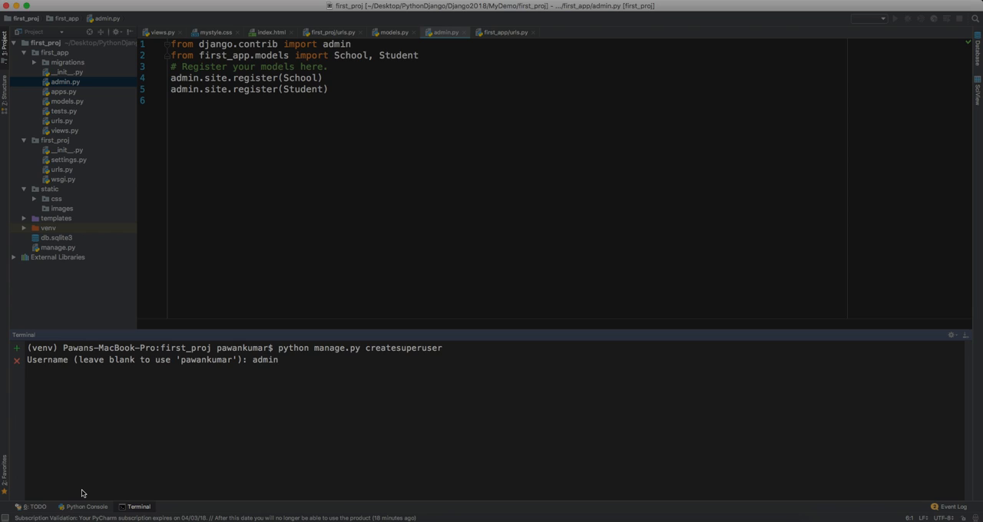
key(Return)
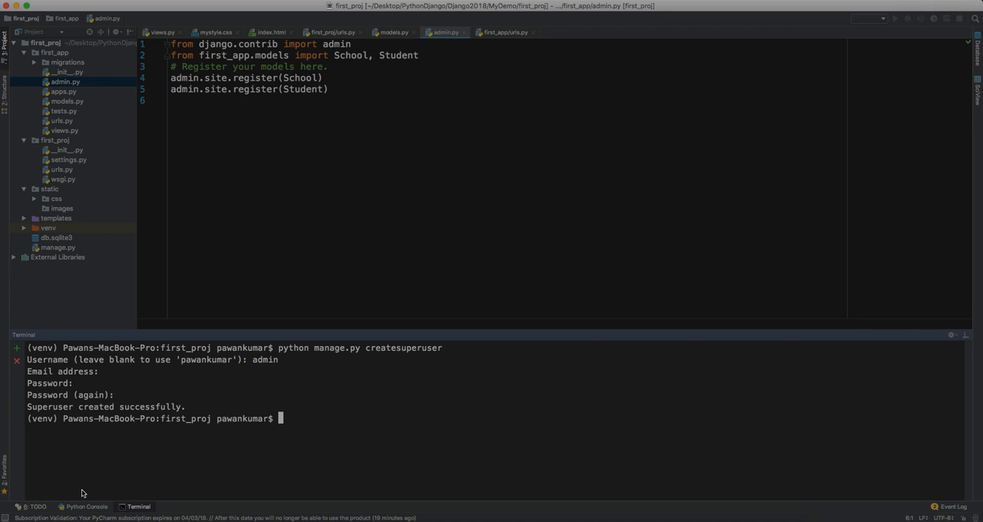
Restart the server with python manage.py runserver and log in to the admin as admin.
text(python manage.py runserver)
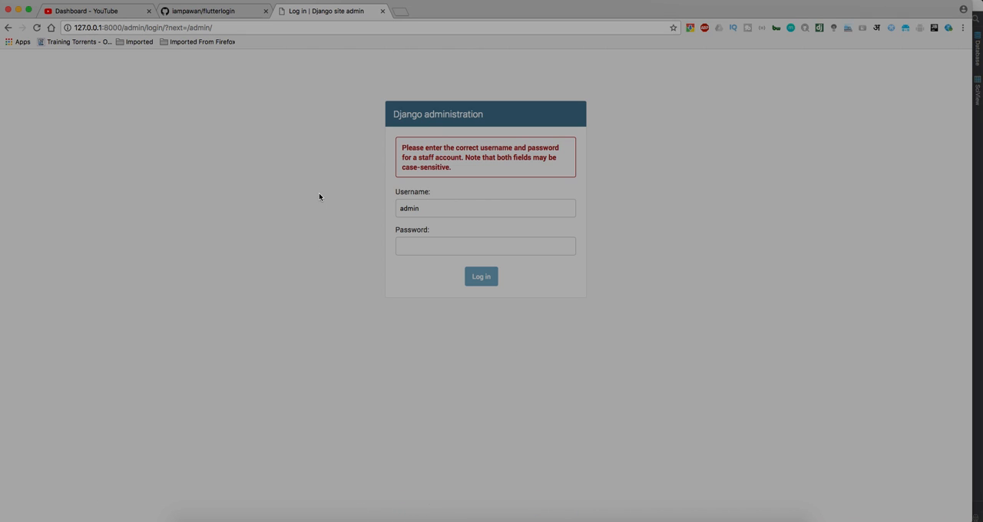
click(36, 27)
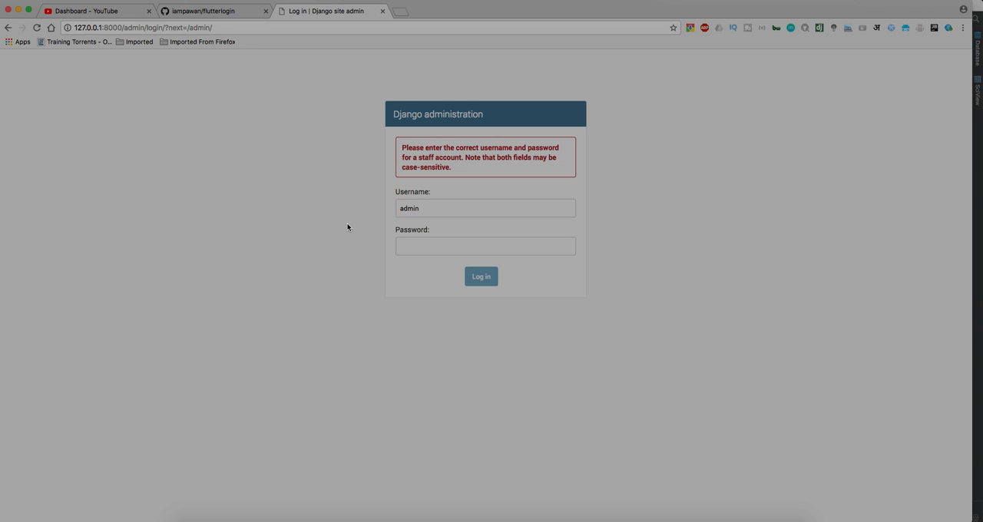
click(485, 246)
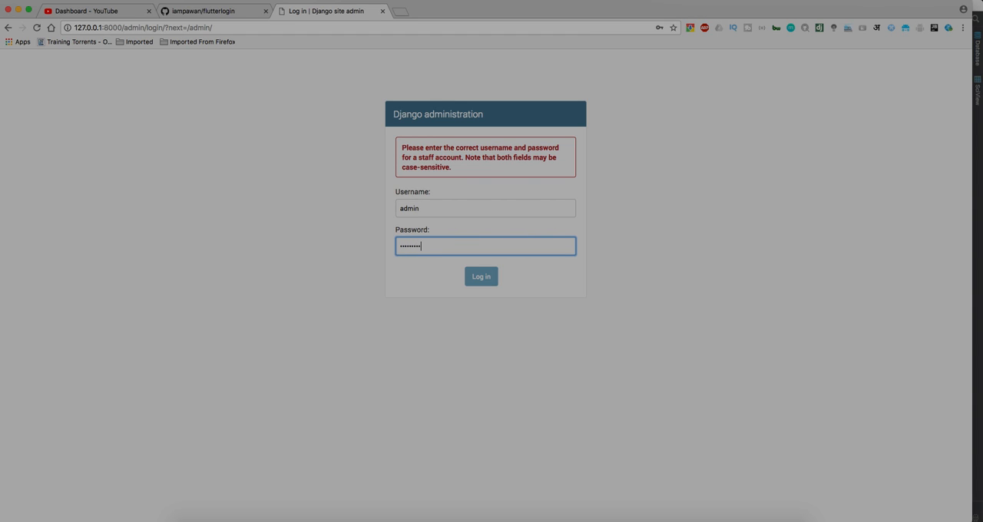
click(480, 277)
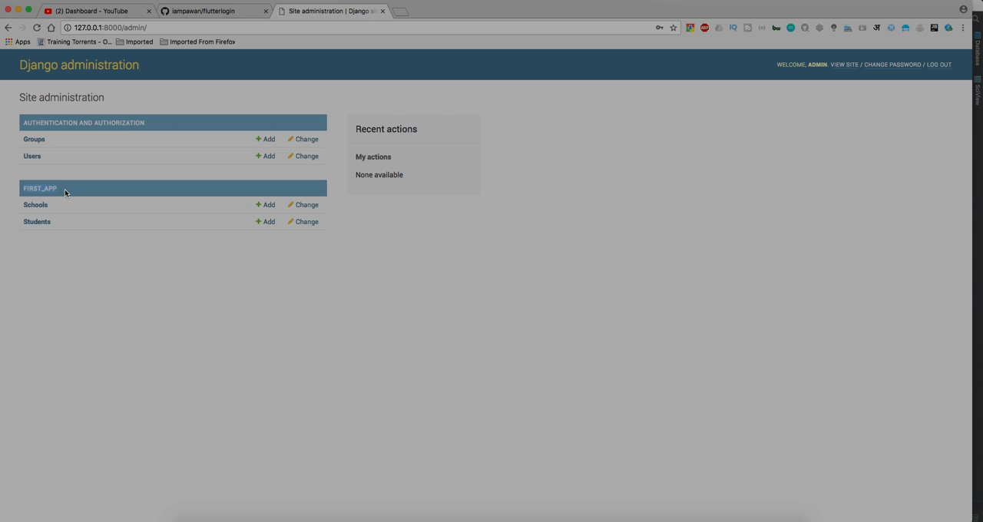
mouse_move(50, 204)
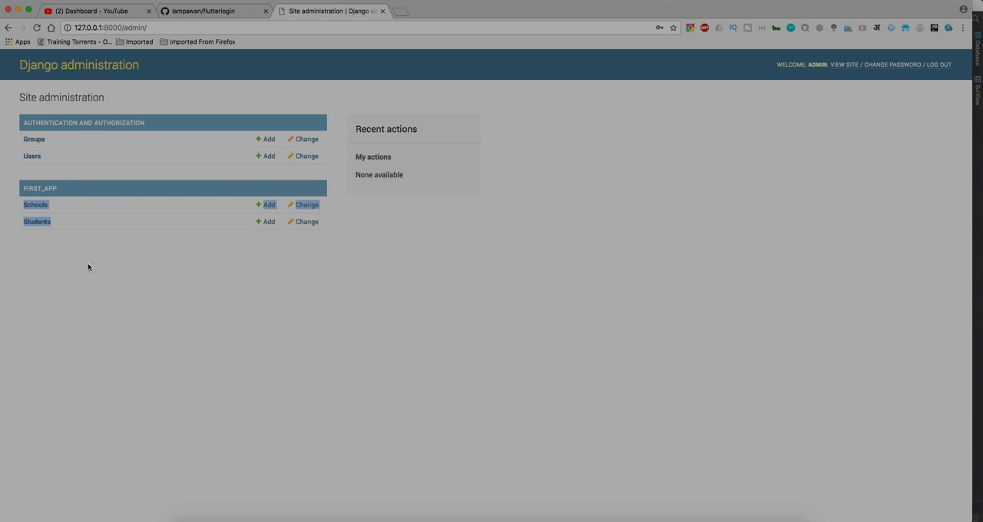
mouse_move(268, 205)
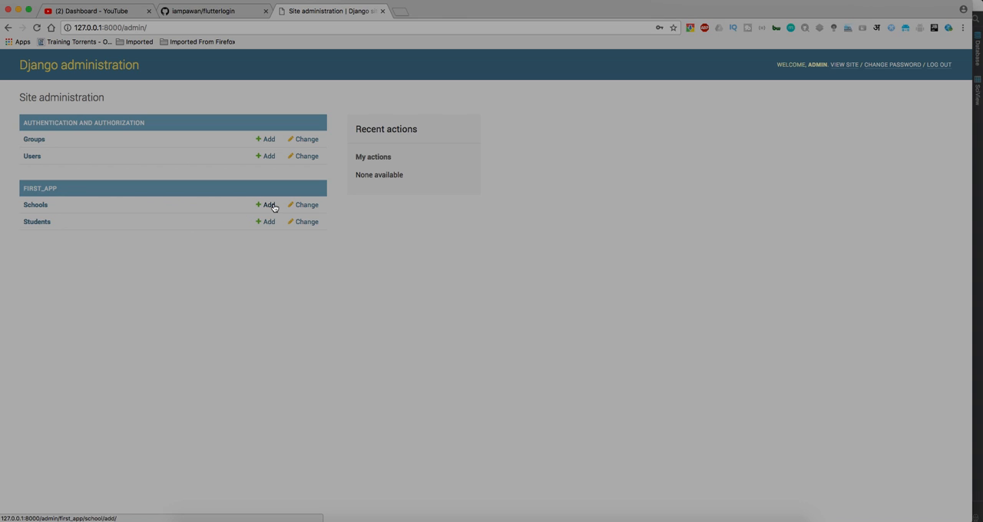
mouse_move(314, 231)
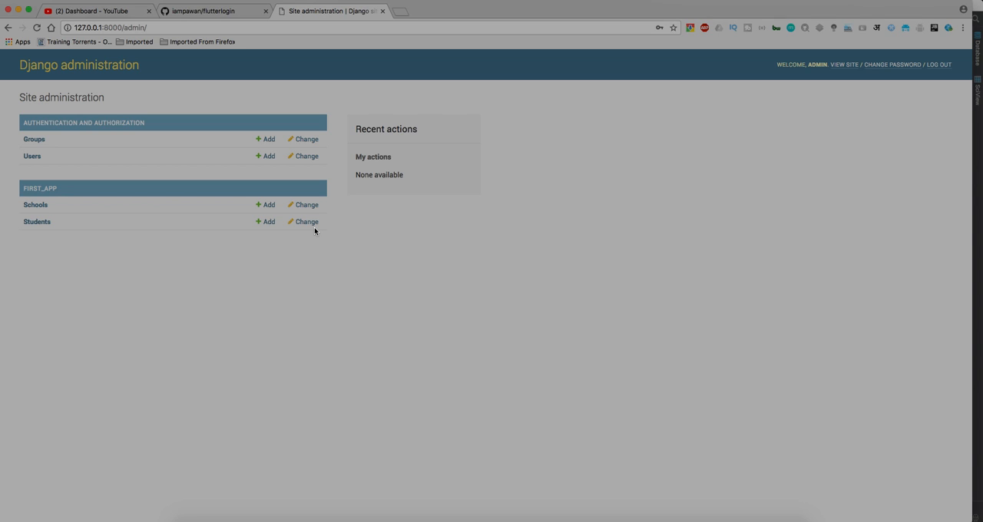
mouse_move(2, 250)
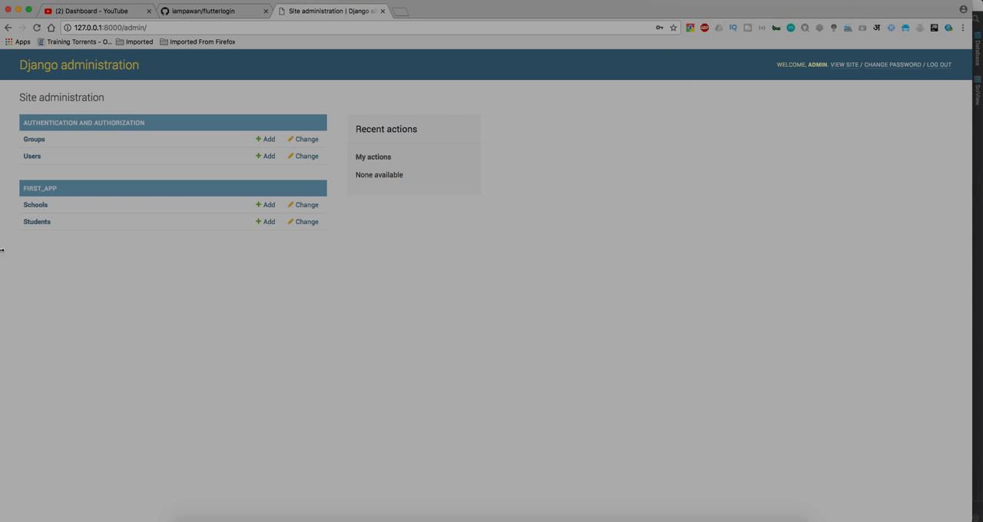
Open the Schools changelist showing the single school XYZ.
click(34, 206)
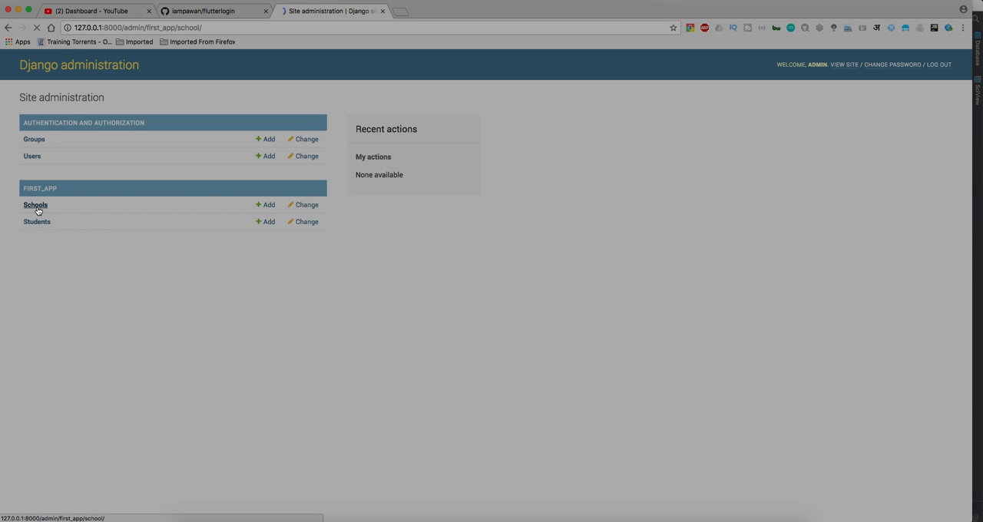
click(34, 205)
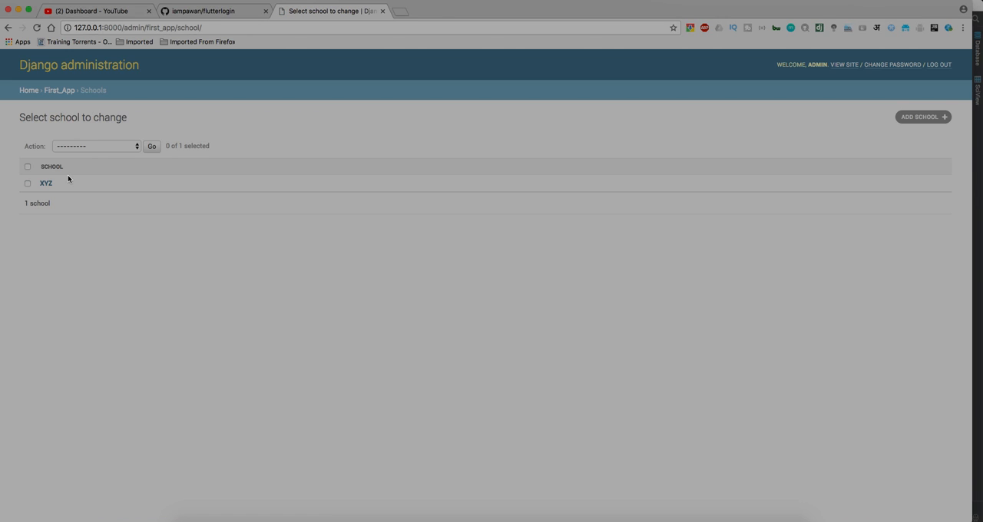
mouse_move(44, 184)
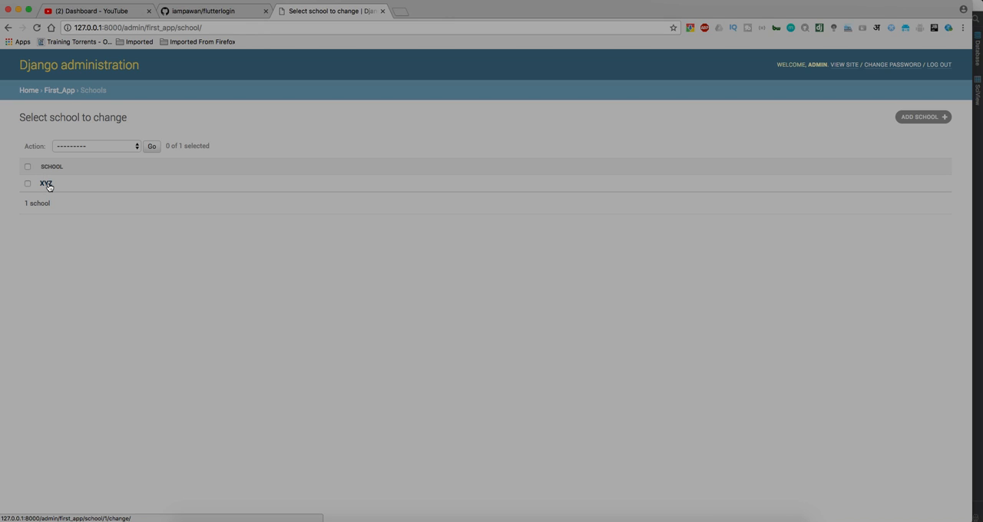
Open school XYZ's change form and re-enter phone number 9710012.
click(43, 183)
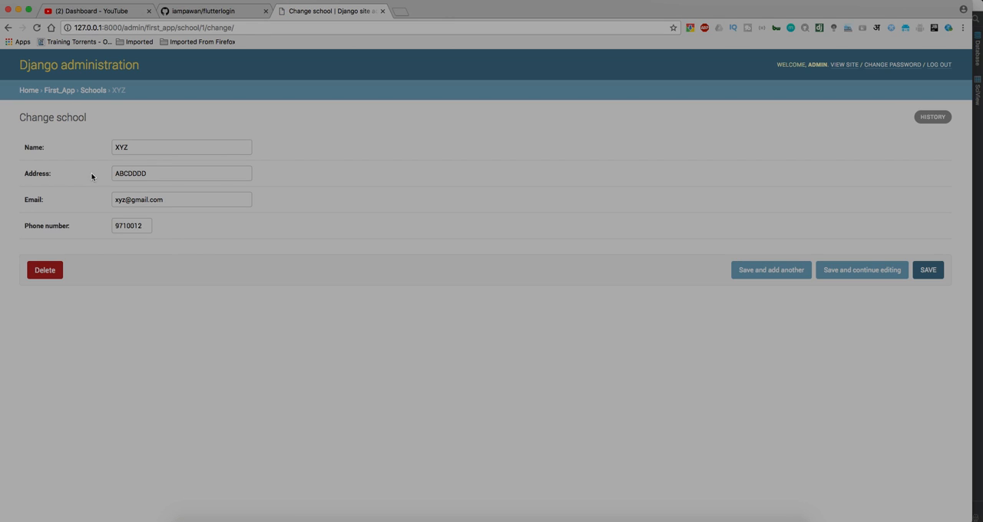
mouse_move(23, 147)
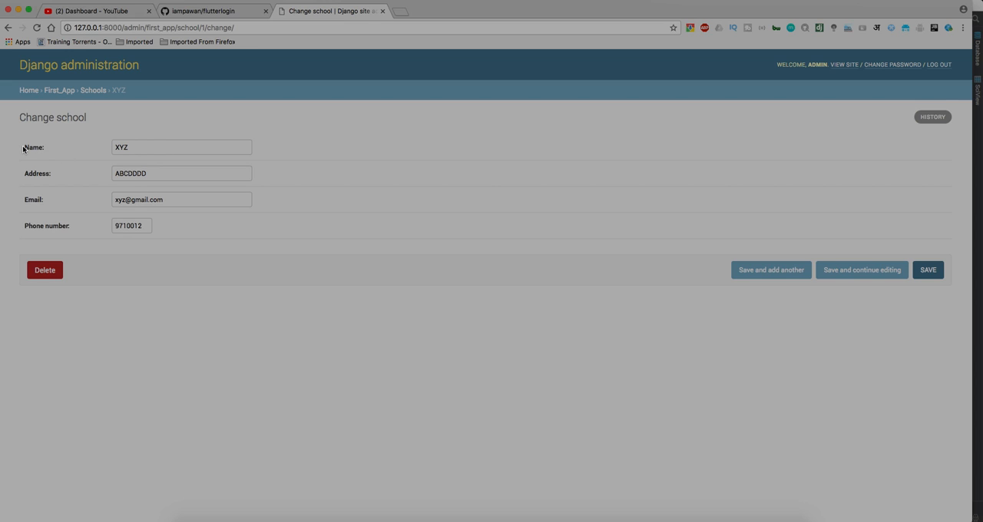
click(181, 147)
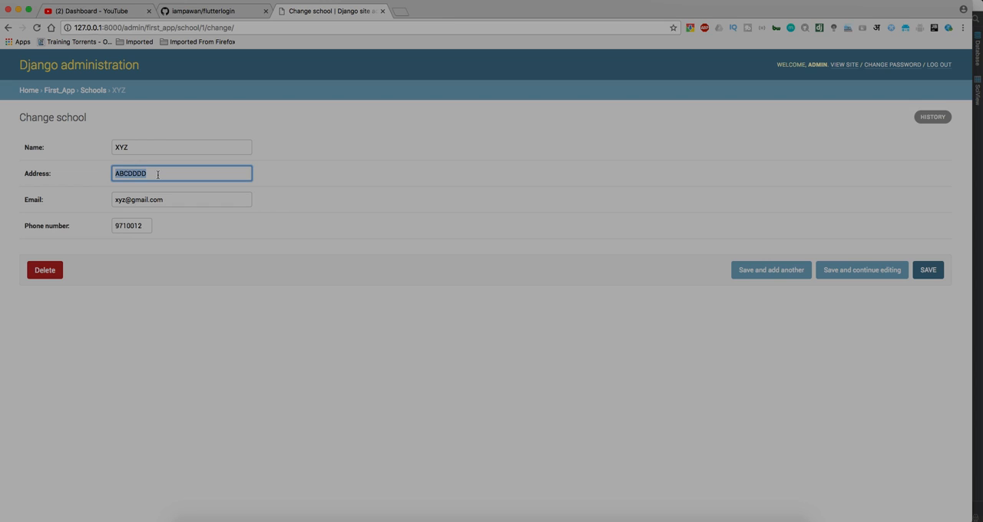
mouse_move(42, 202)
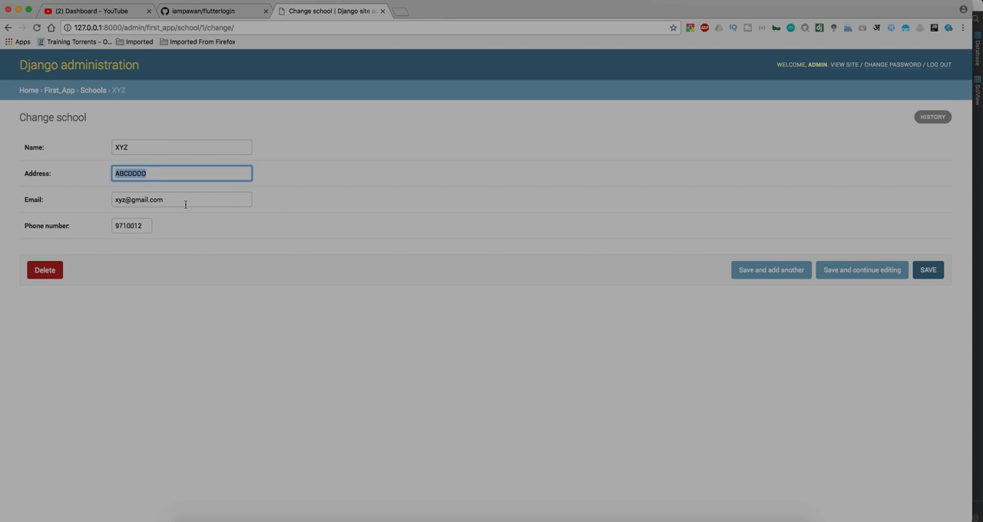
mouse_move(162, 229)
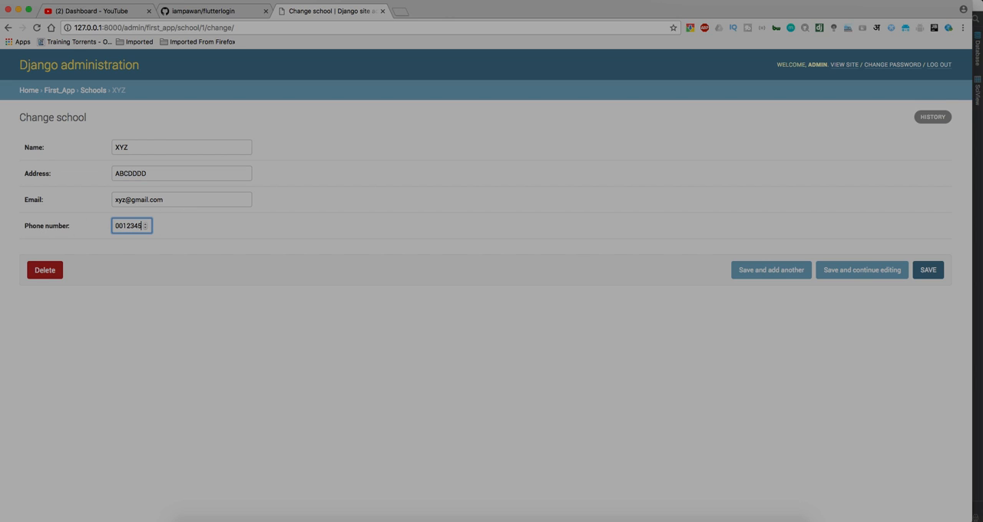
text(9710012)
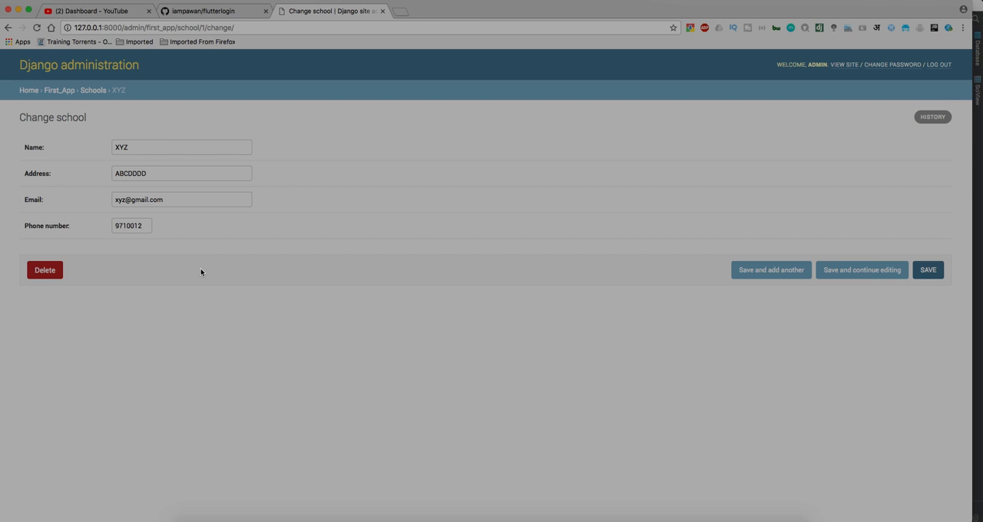
mouse_move(858, 294)
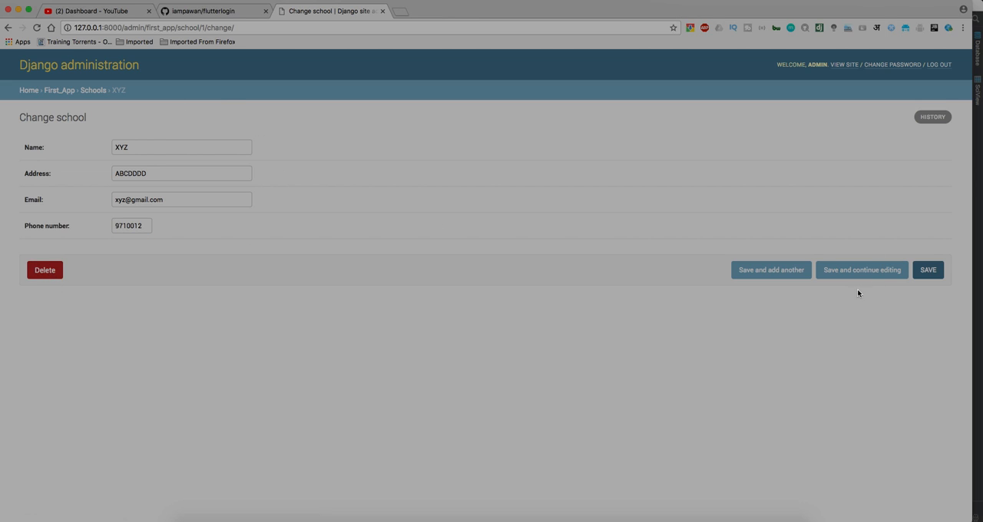
mouse_move(99, 200)
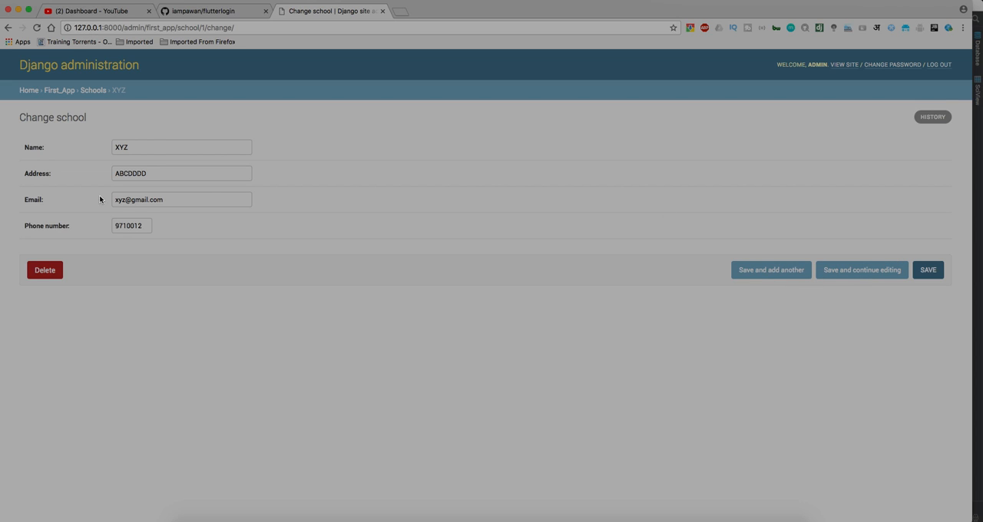
mouse_move(848, 138)
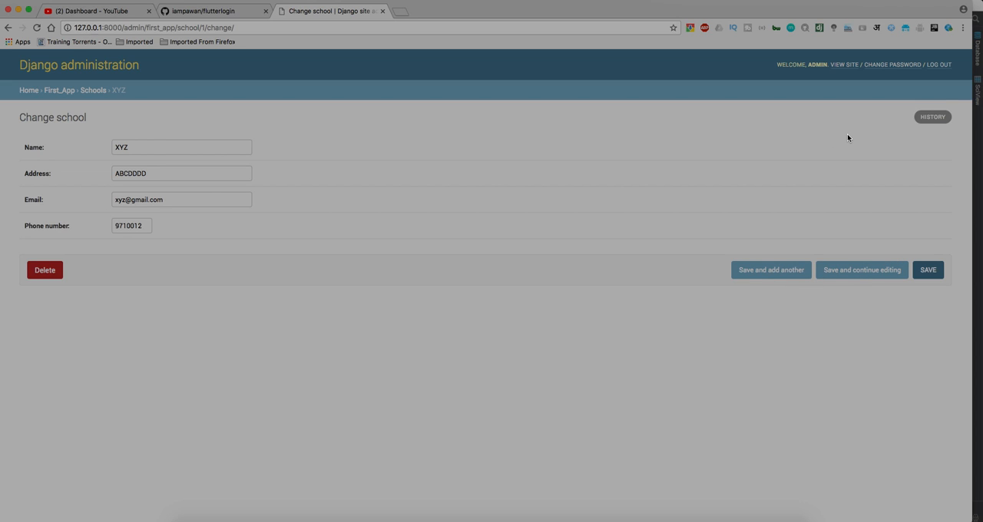
mouse_move(936, 97)
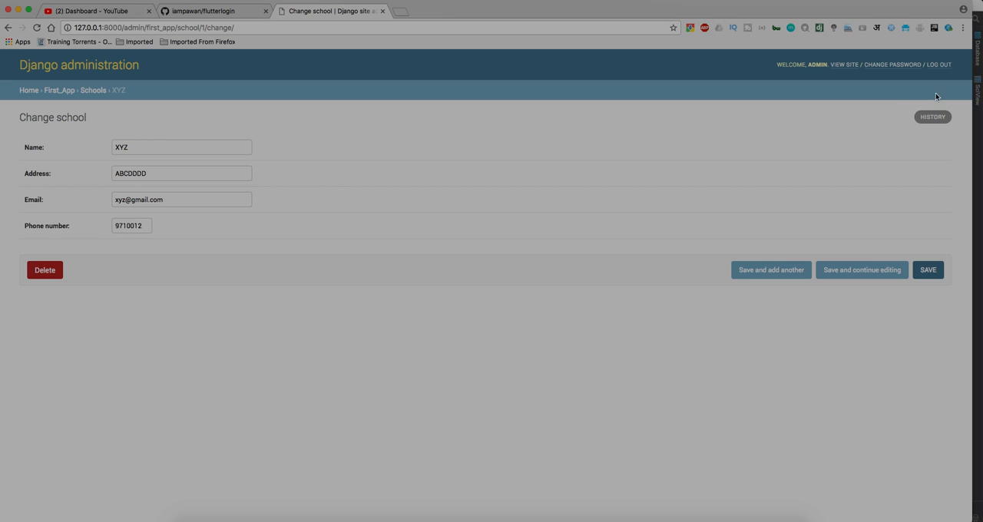
mouse_move(770, 270)
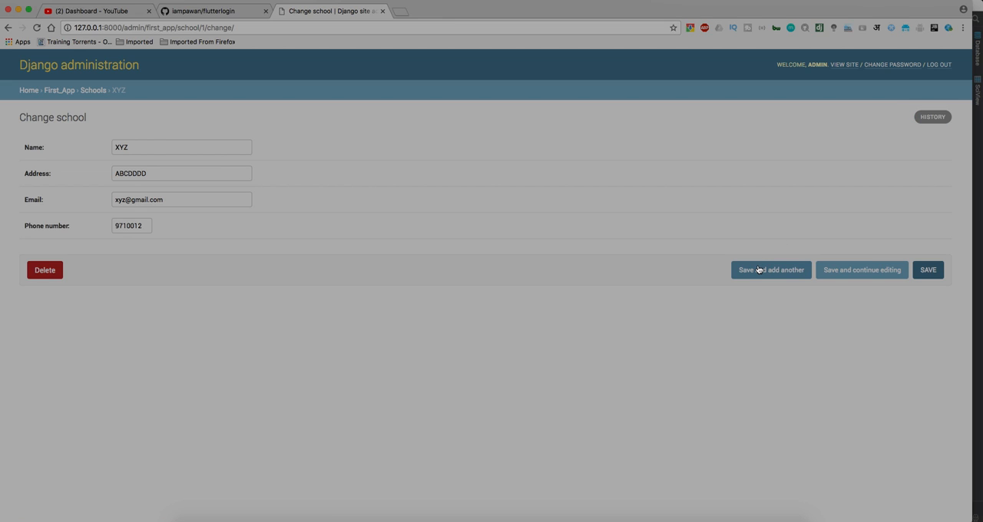
click(771, 270)
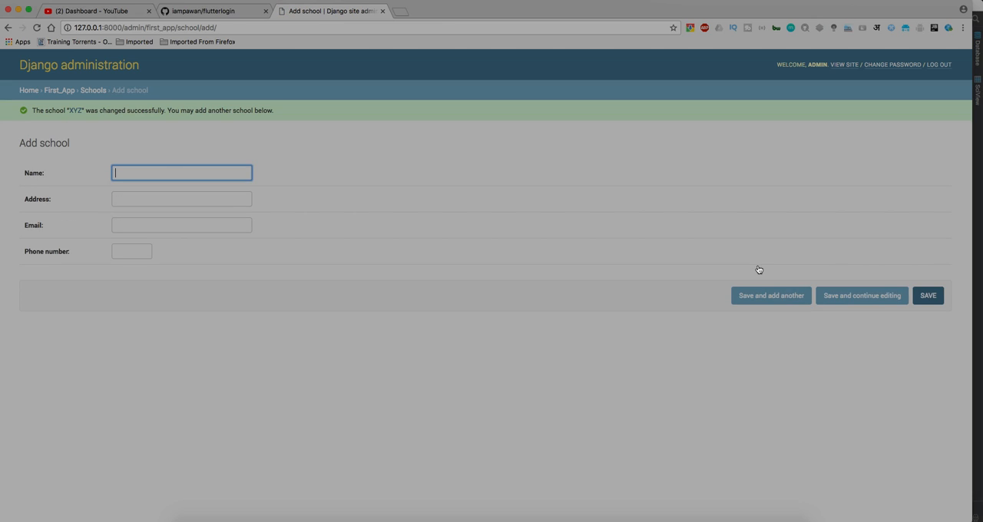
click(181, 172)
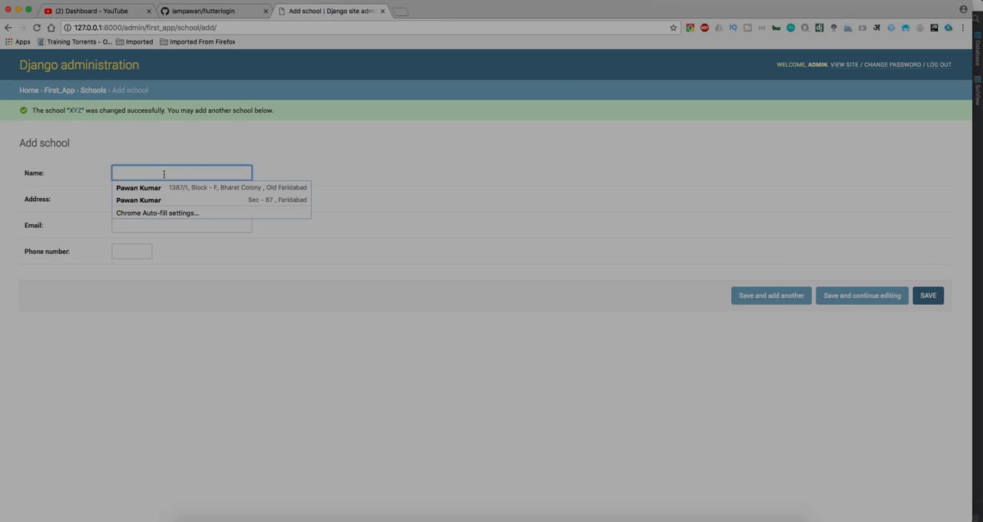
text(ABCD)
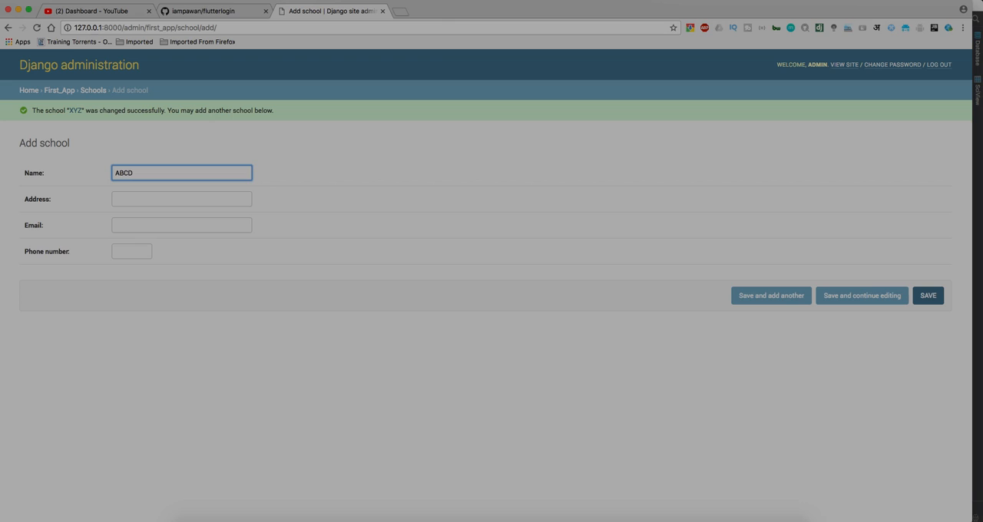
text(sadvamsvdambvdmsav)
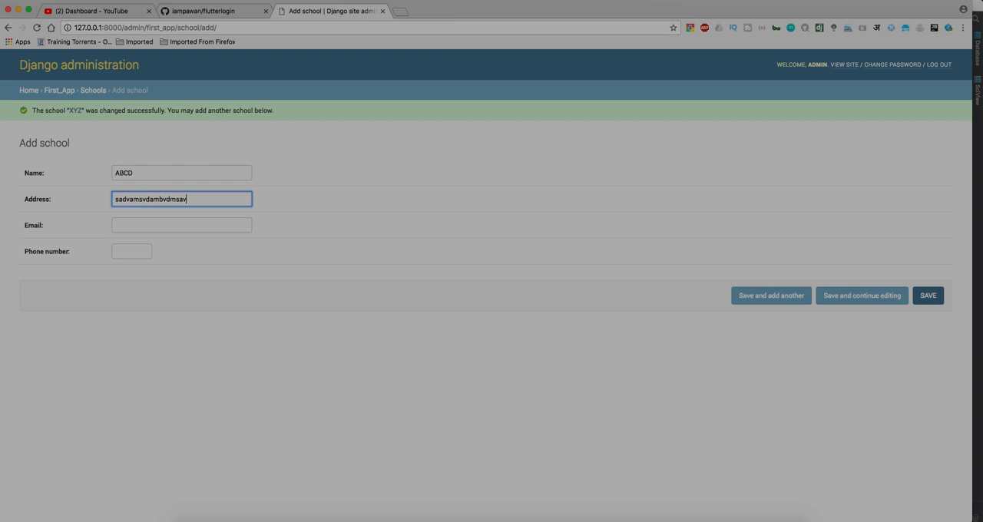
click(181, 224)
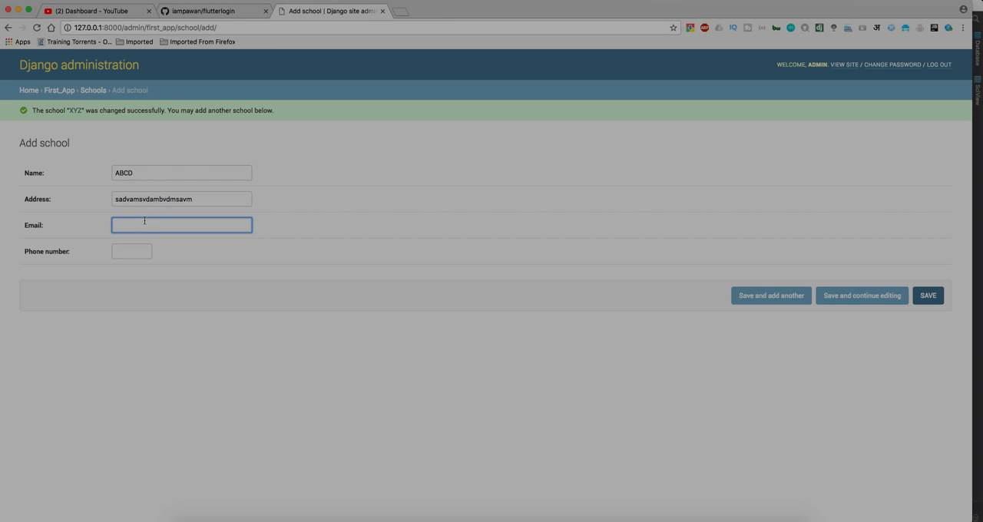
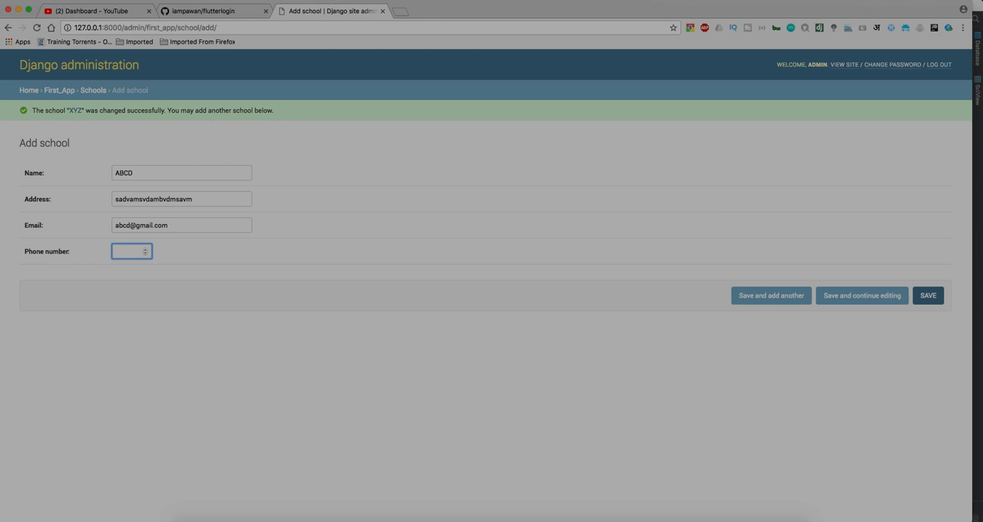
text(2345678)
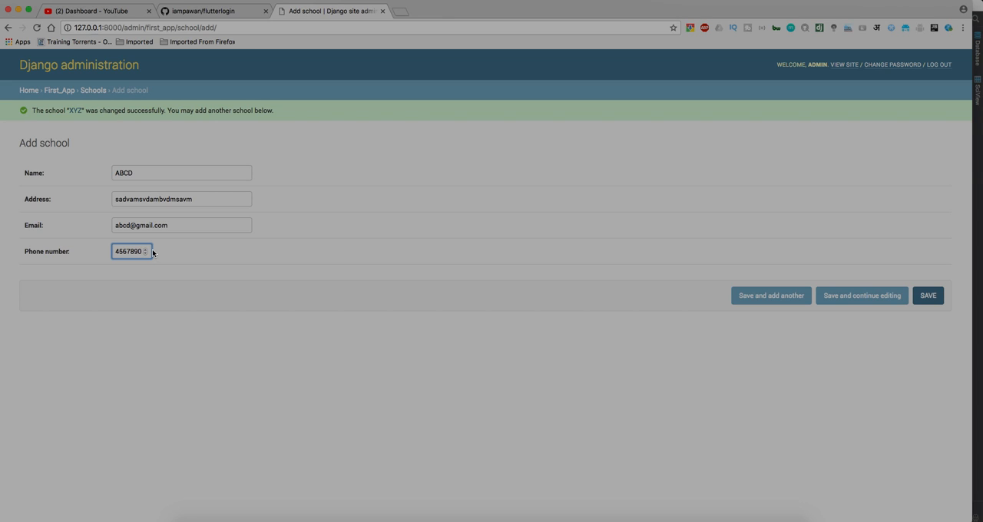
mouse_move(186, 241)
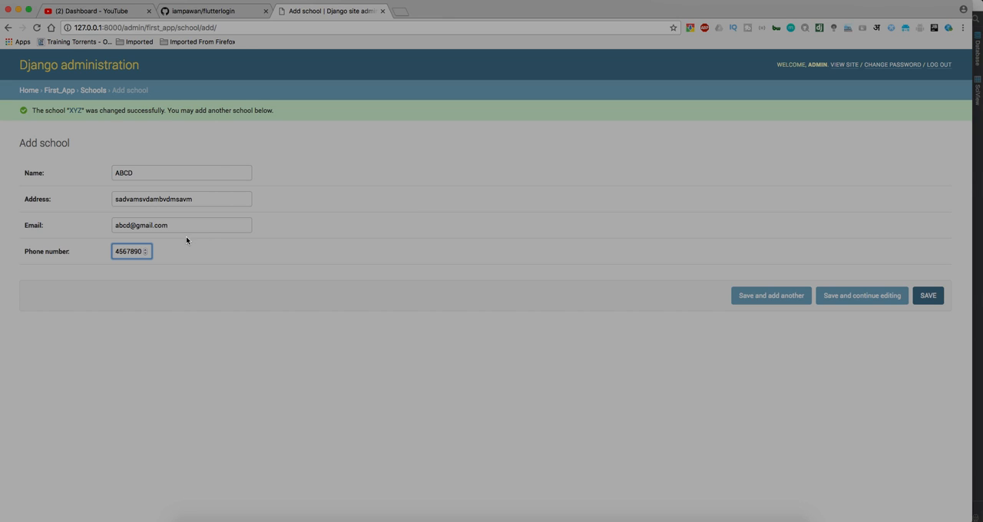
click(928, 296)
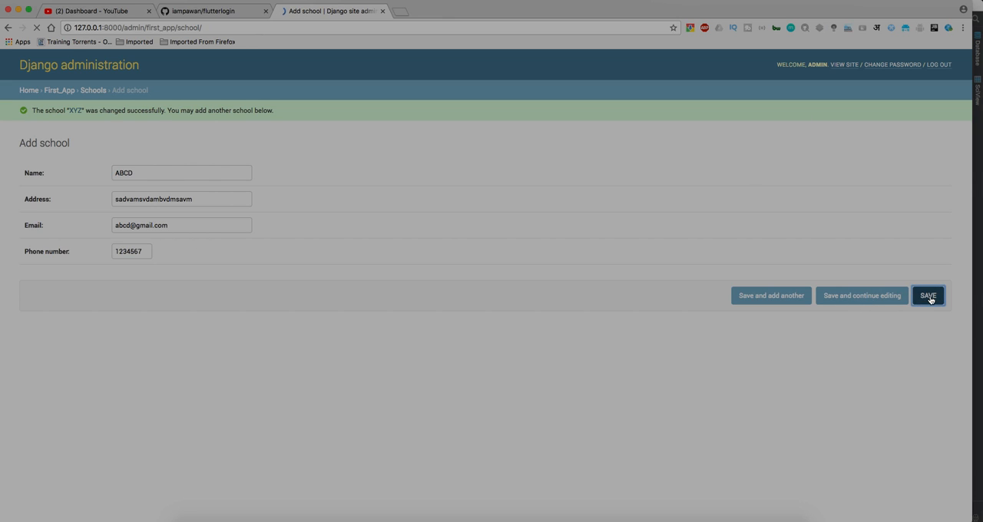
click(928, 296)
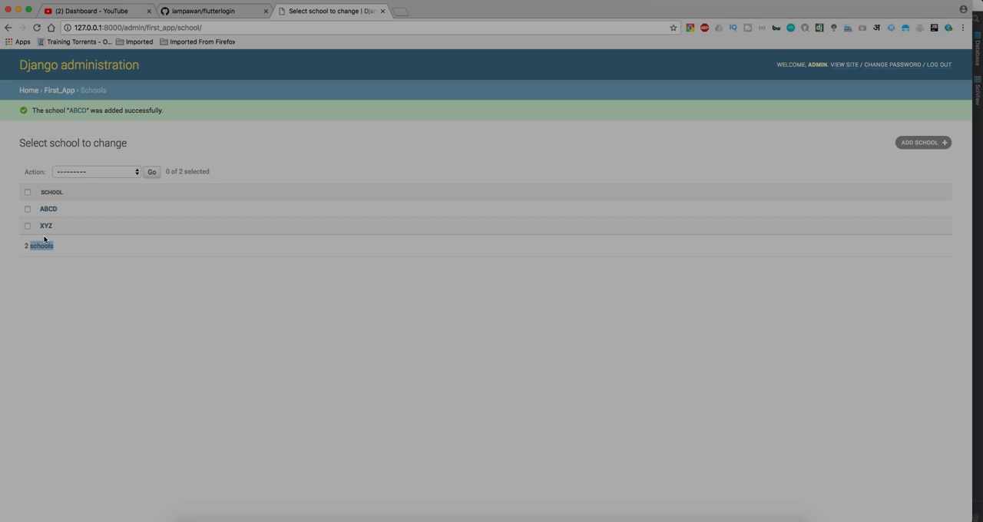
mouse_move(59, 90)
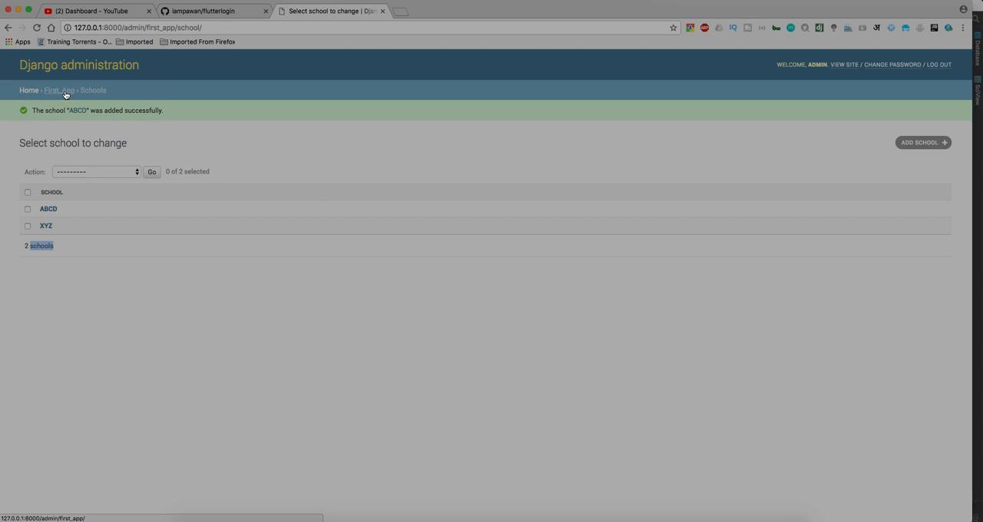
Go through the First_App breadcrumb to the Students list showing Pawan.
click(60, 90)
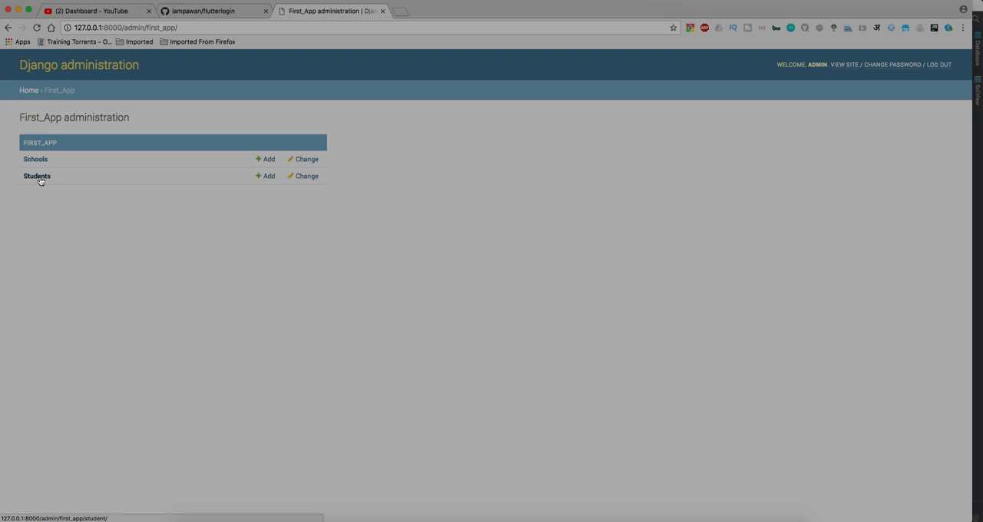
click(36, 176)
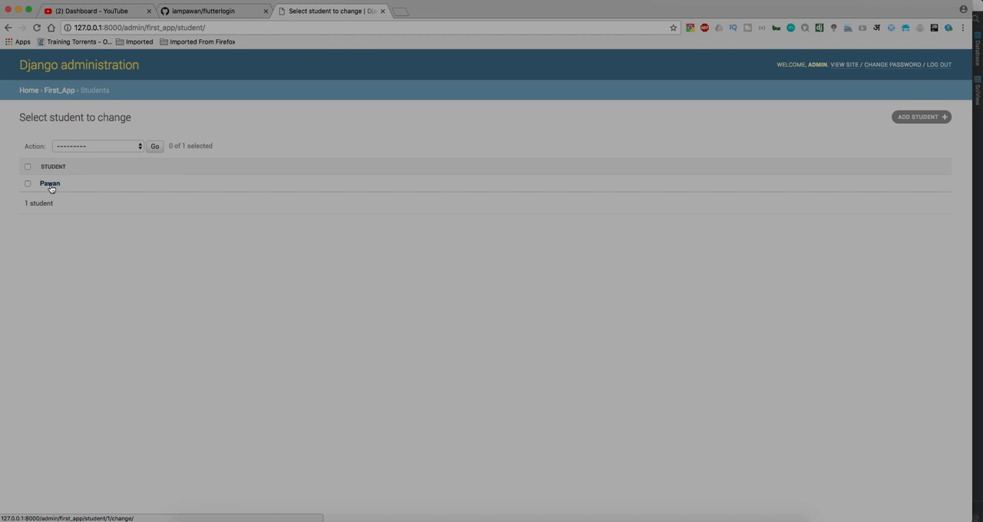
Keep school XYZ for student Pawan and use 'Save and add another'.
click(49, 183)
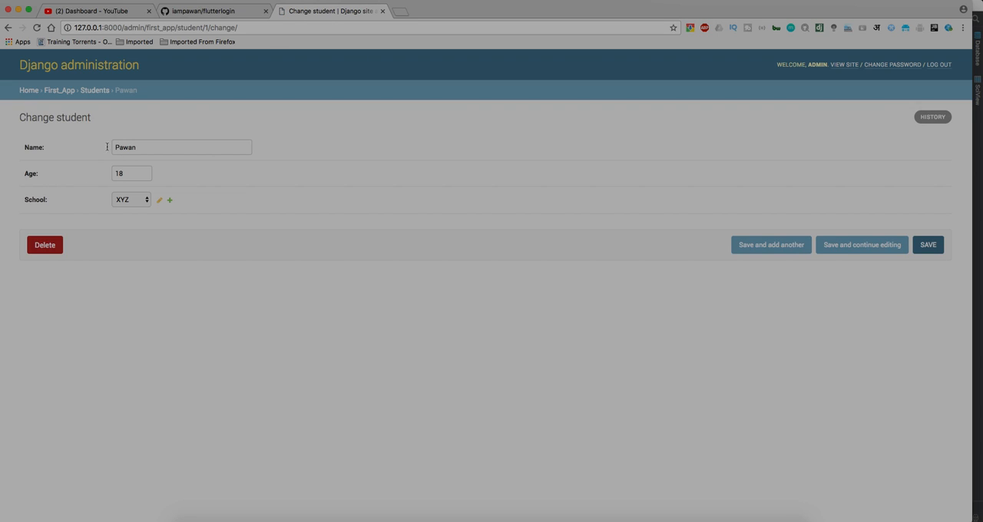
click(129, 200)
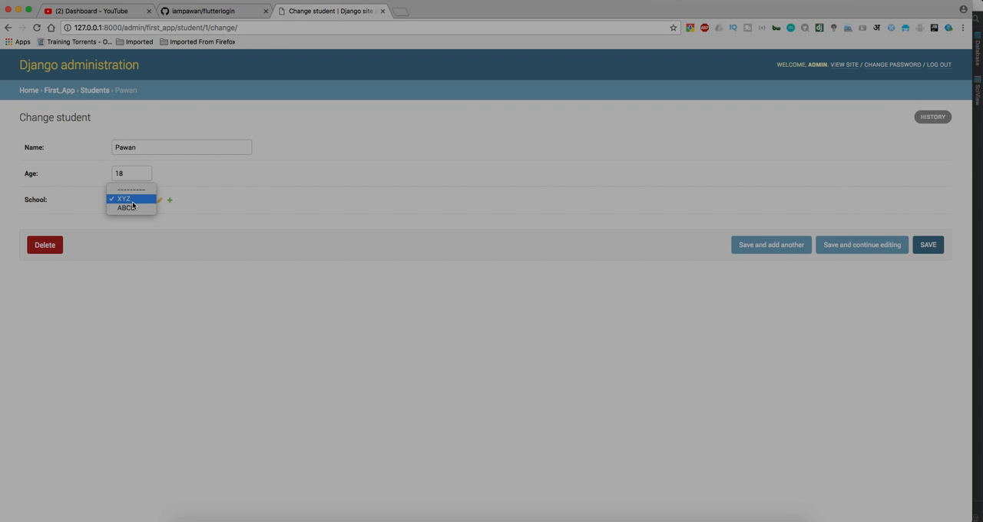
mouse_move(132, 202)
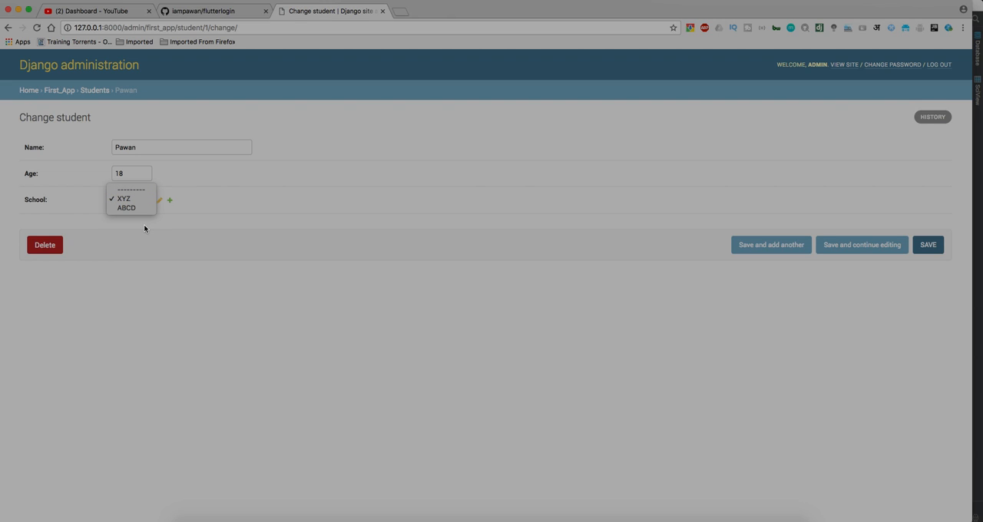
click(121, 199)
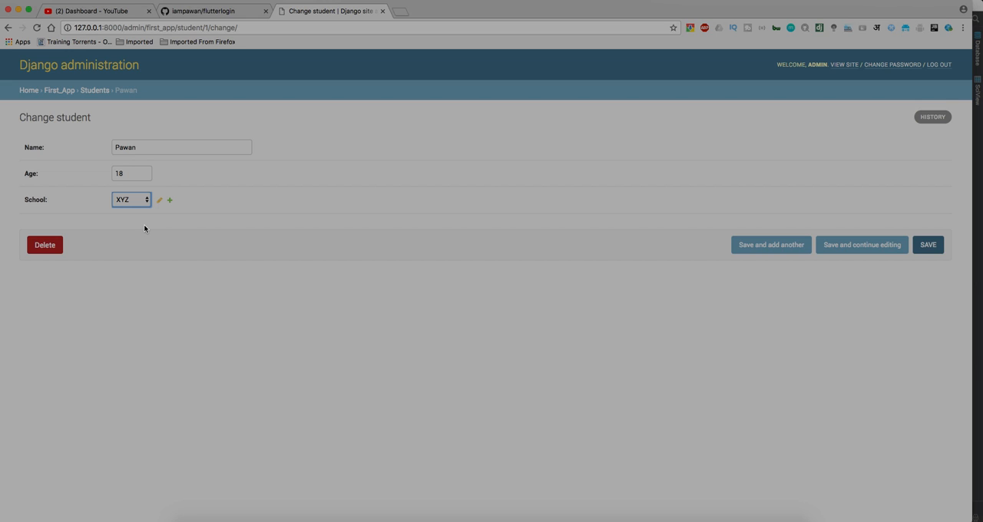
mouse_move(59, 90)
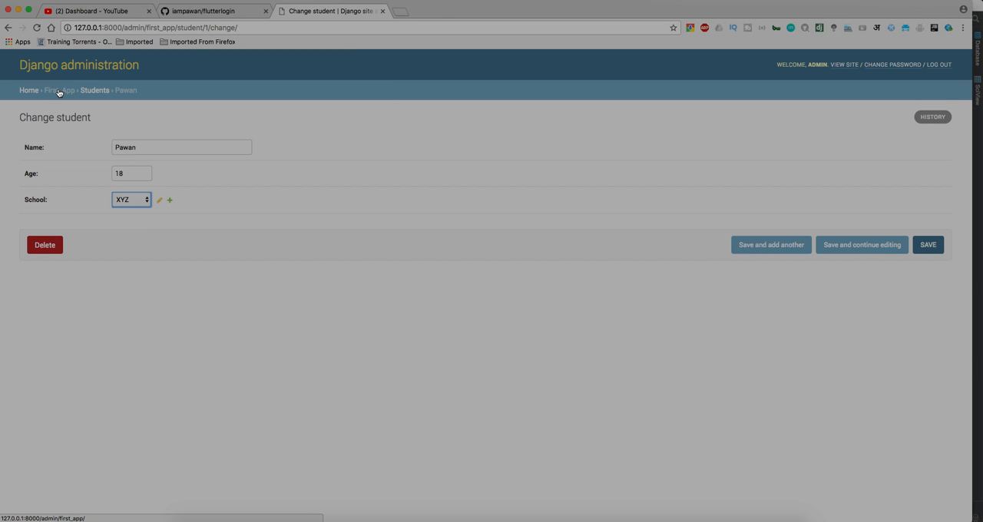
mouse_move(765, 245)
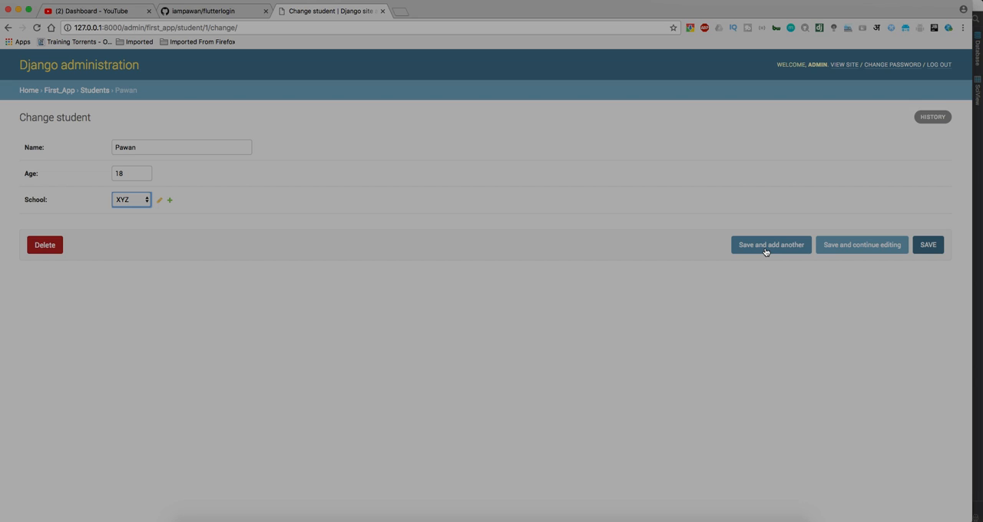
click(771, 244)
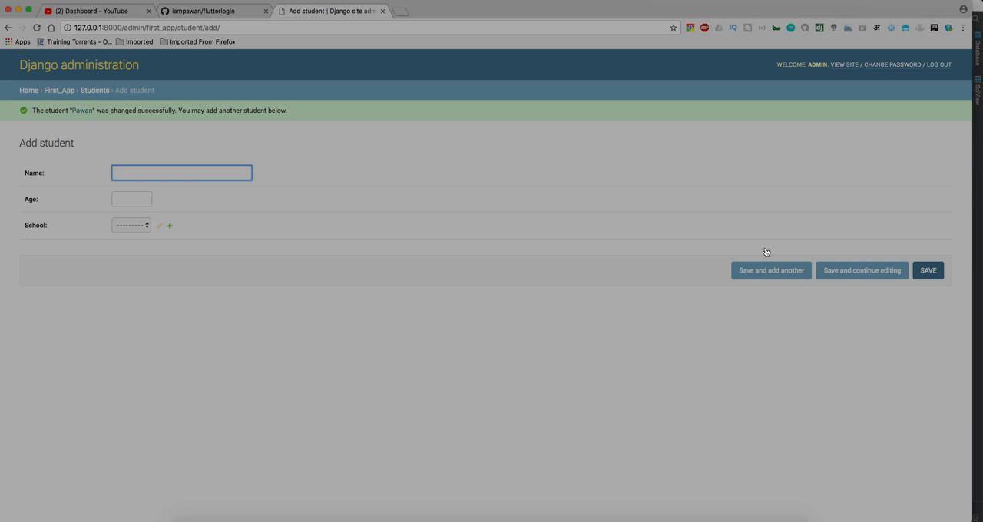
Add student Bill Gates, age 50, with school ABCD, and save.
text(Bill)
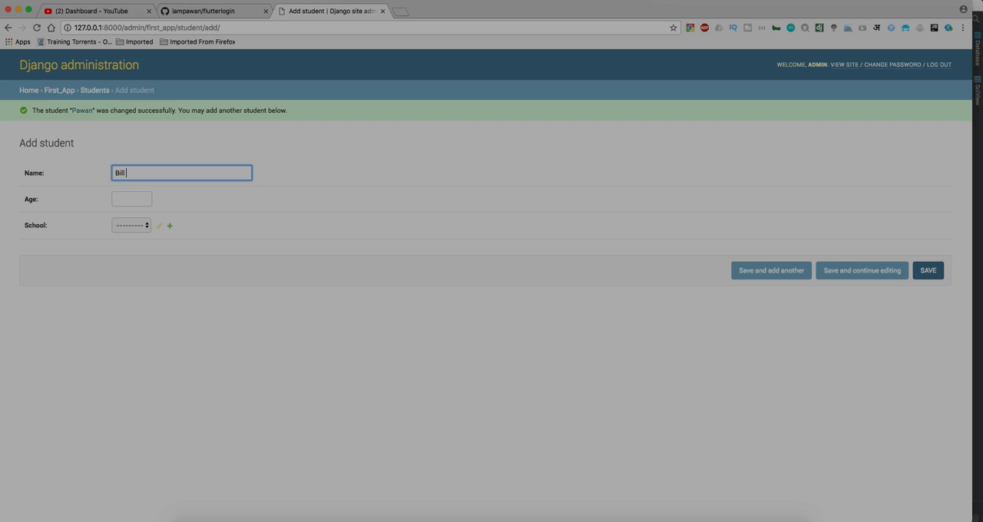
text(G)
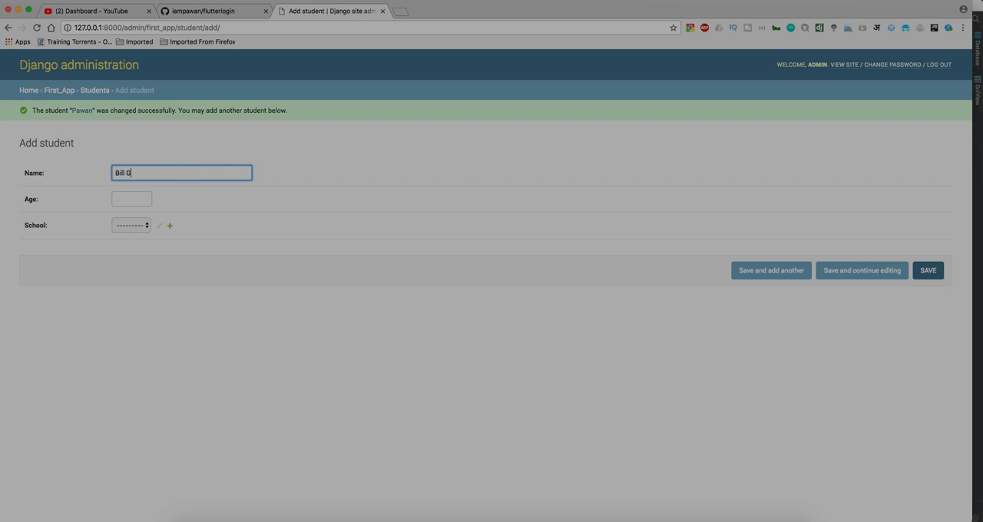
text(ates)
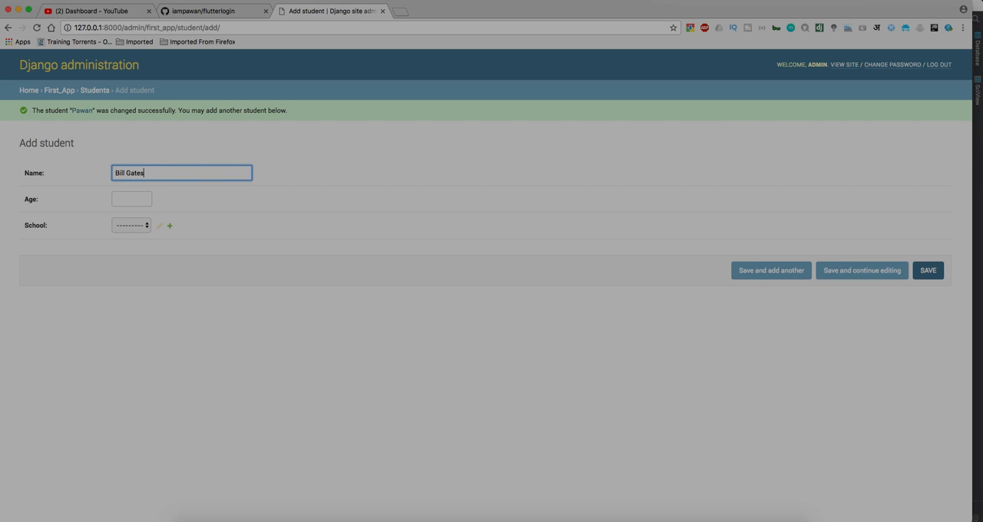
click(131, 199)
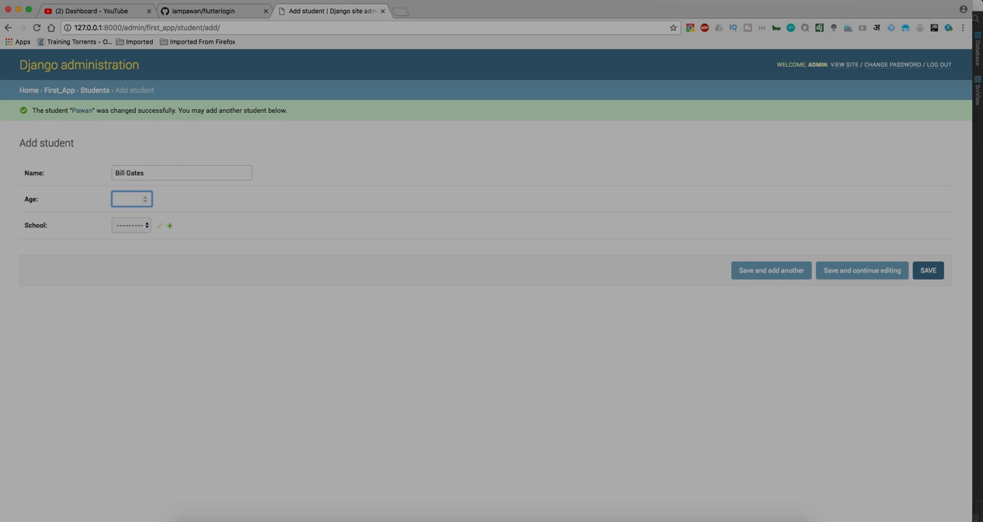
text(50)
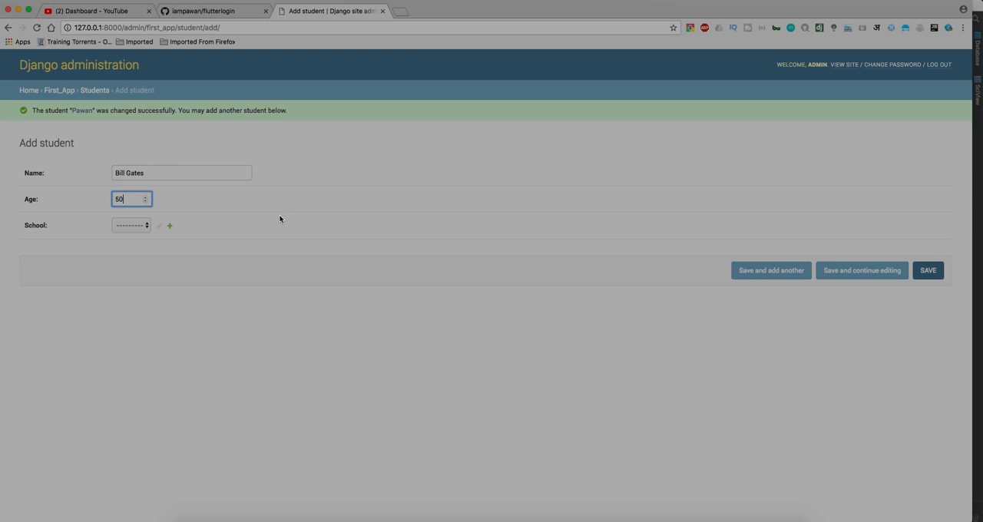
click(131, 225)
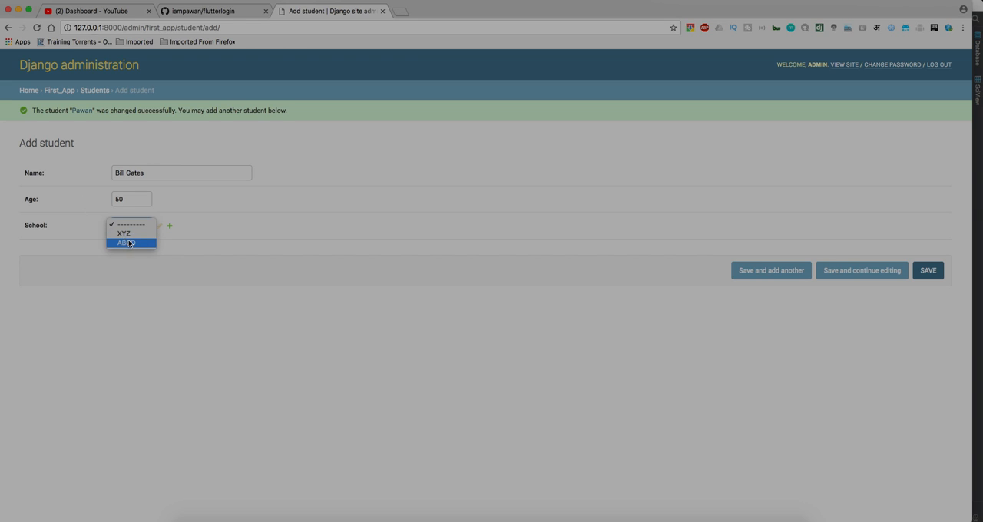
click(123, 243)
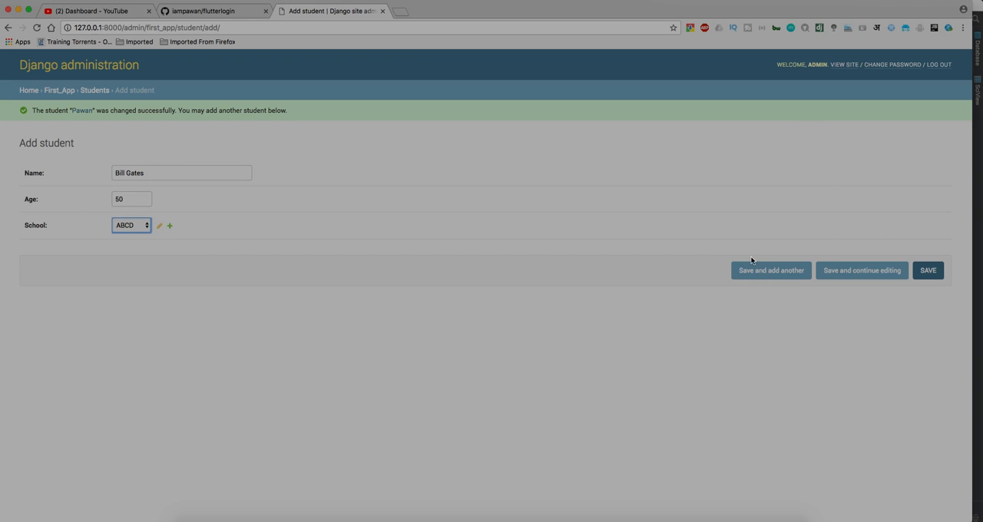
click(927, 271)
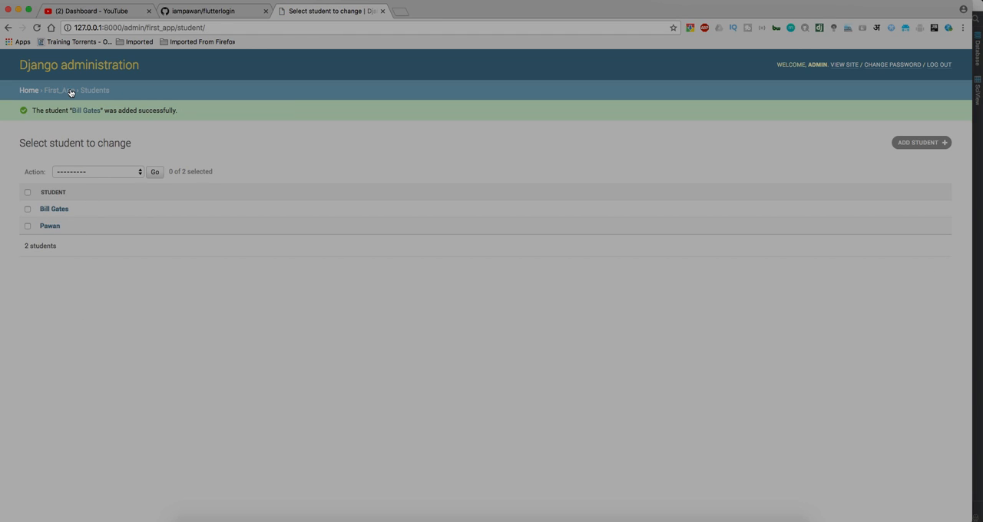
In the Students list, select then deselect Bill Gates for deletion, and open his record.
click(55, 90)
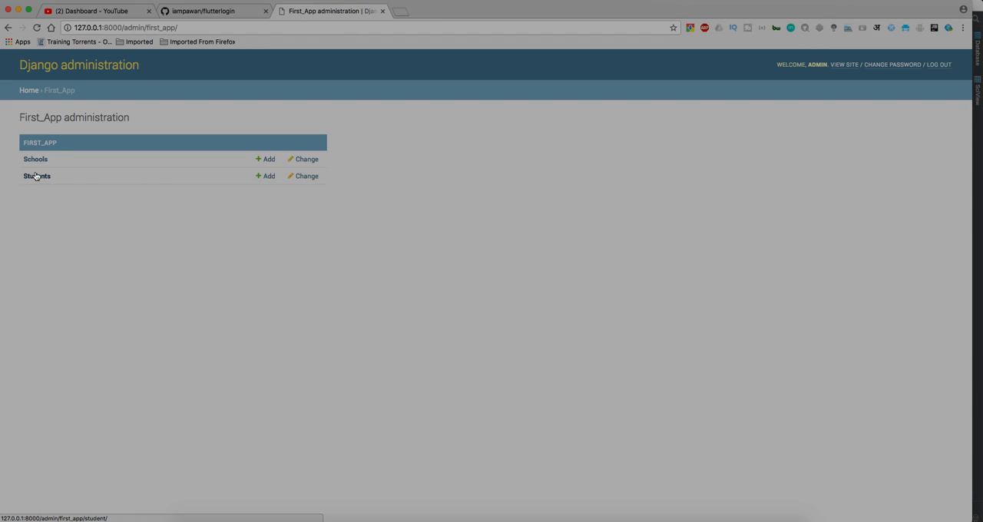
click(36, 176)
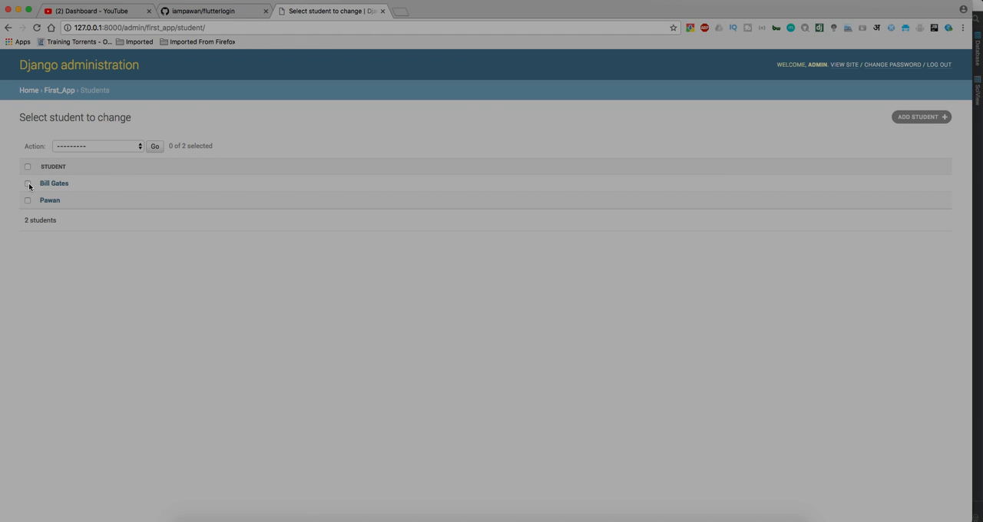
click(27, 183)
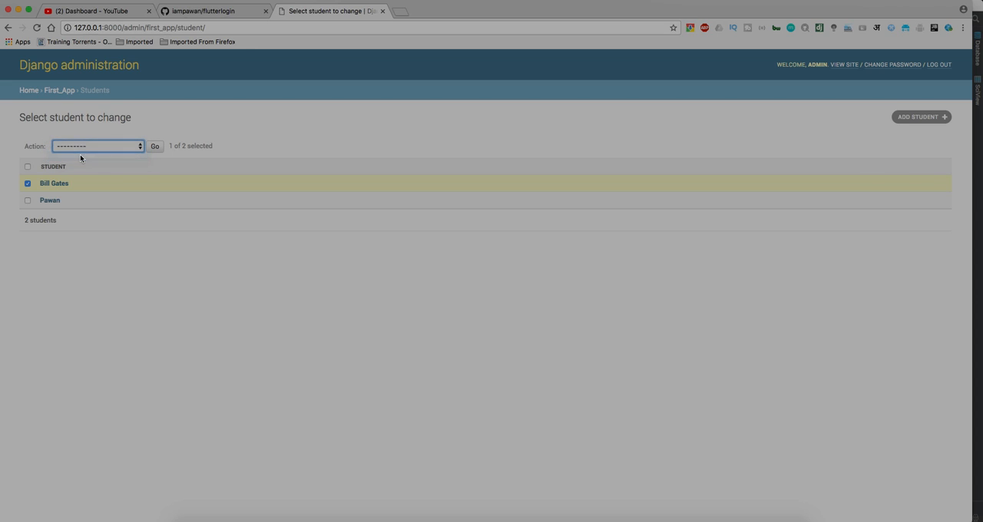
click(96, 146)
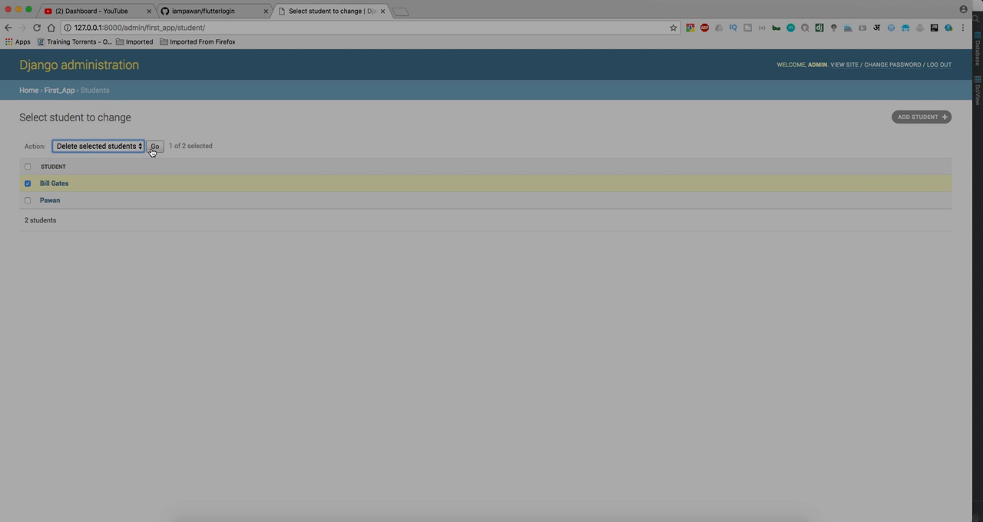
click(27, 184)
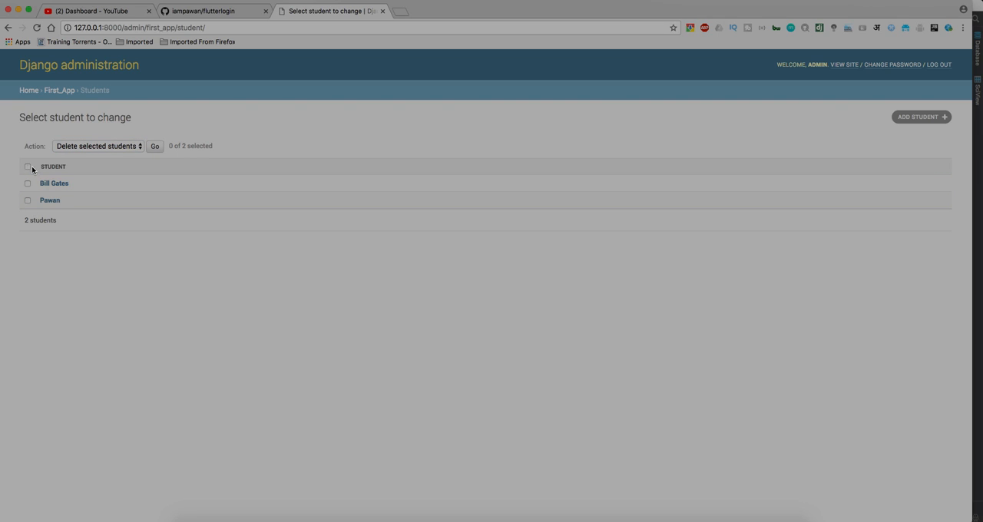
click(54, 184)
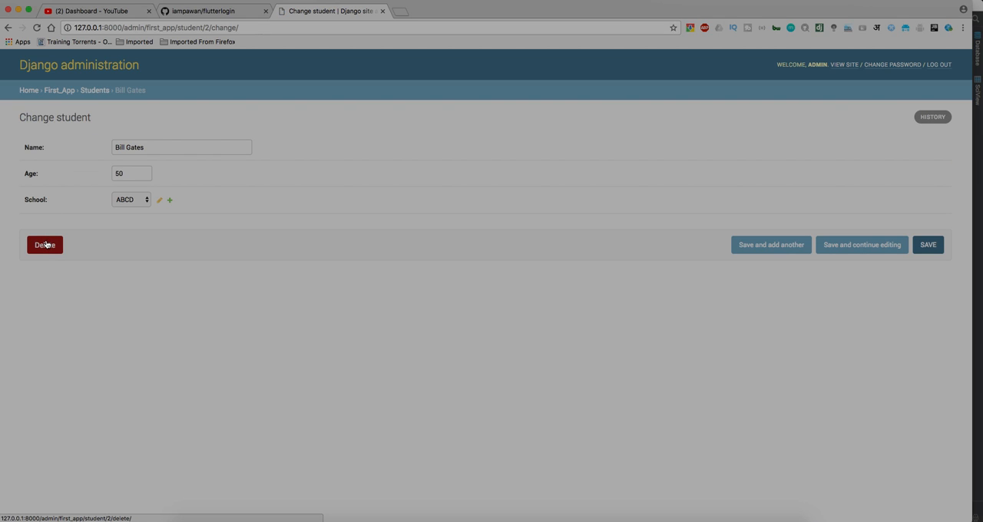
View Bill Gates's history with its single Added entry, then return to Site administration.
click(932, 116)
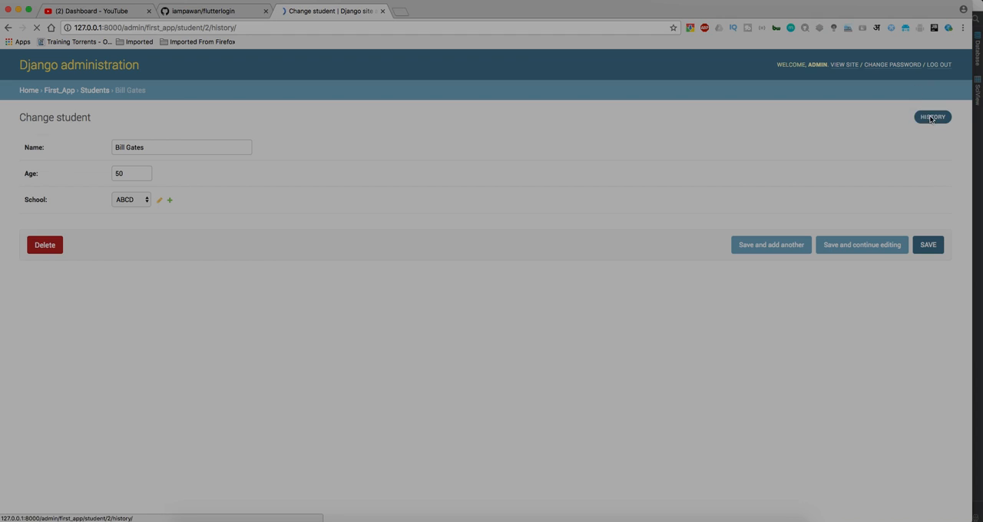
click(932, 117)
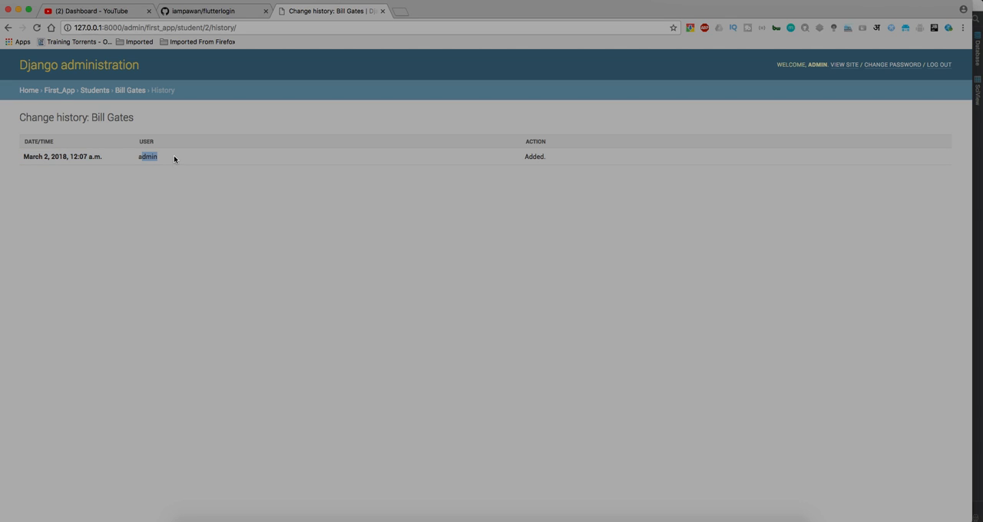
mouse_move(536, 156)
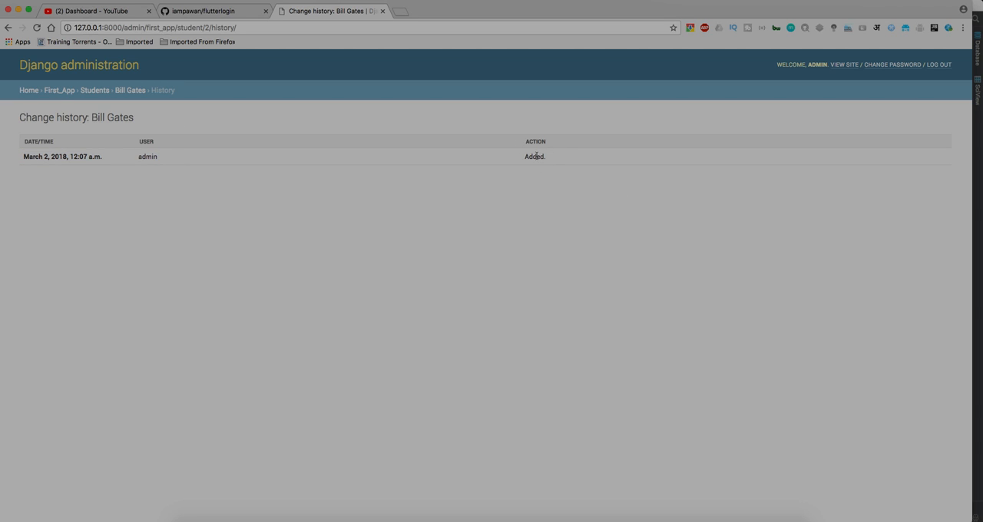
click(93, 90)
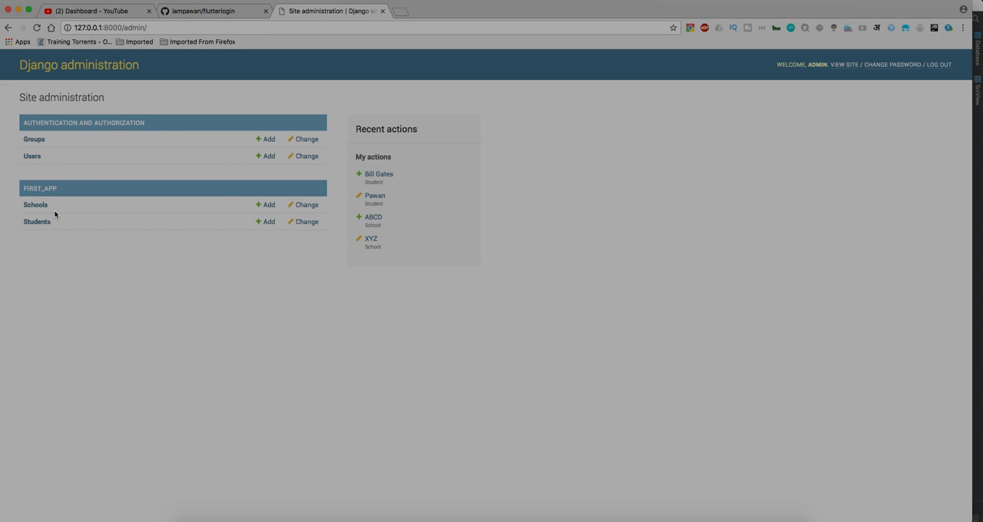
mouse_move(34, 156)
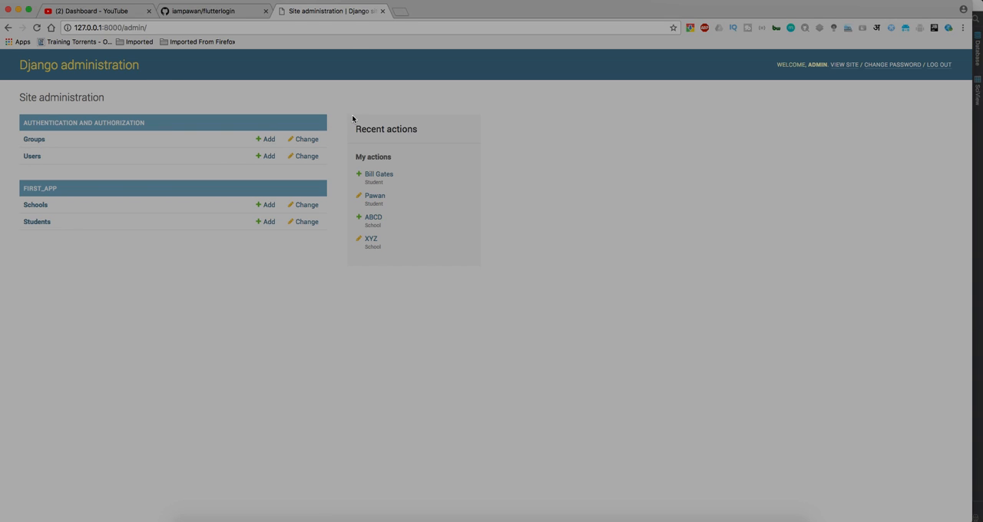
mouse_move(408, 298)
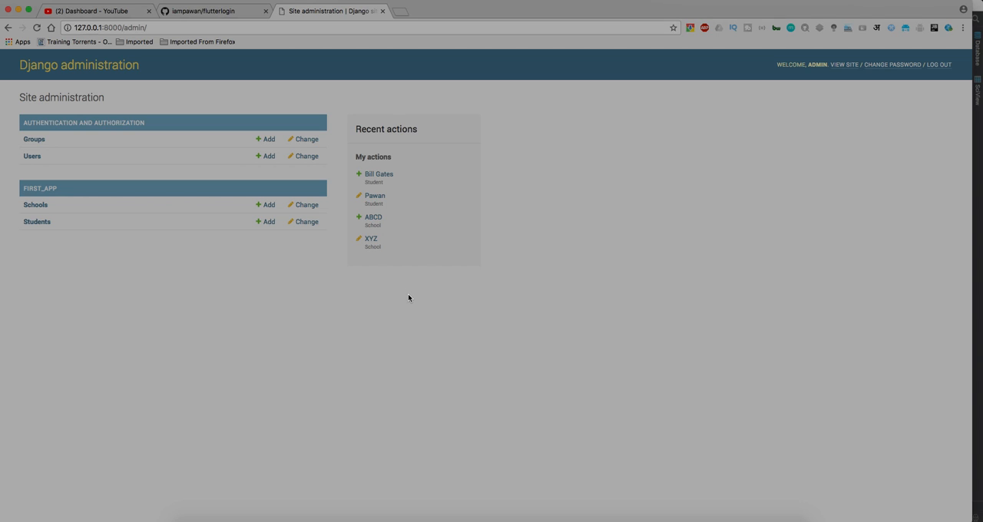
mouse_move(90, 267)
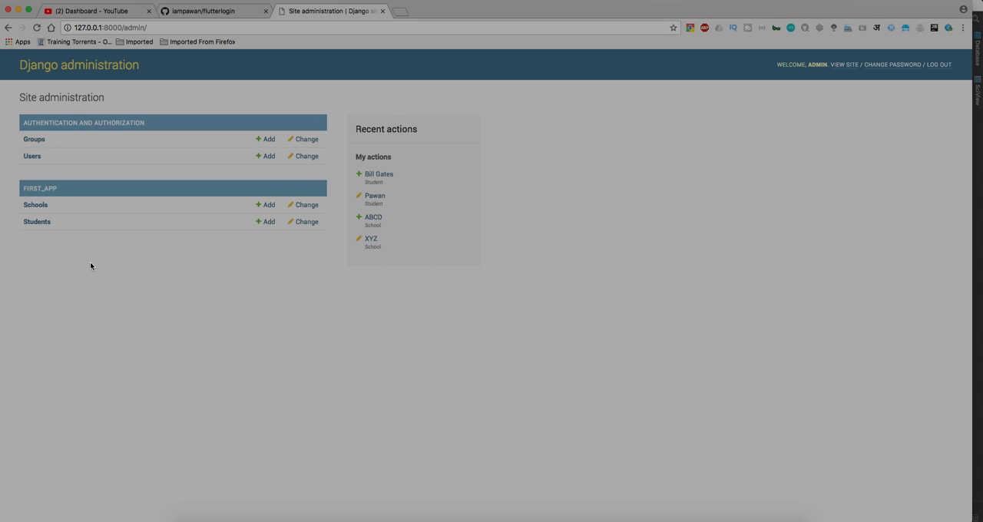
mouse_move(160, 183)
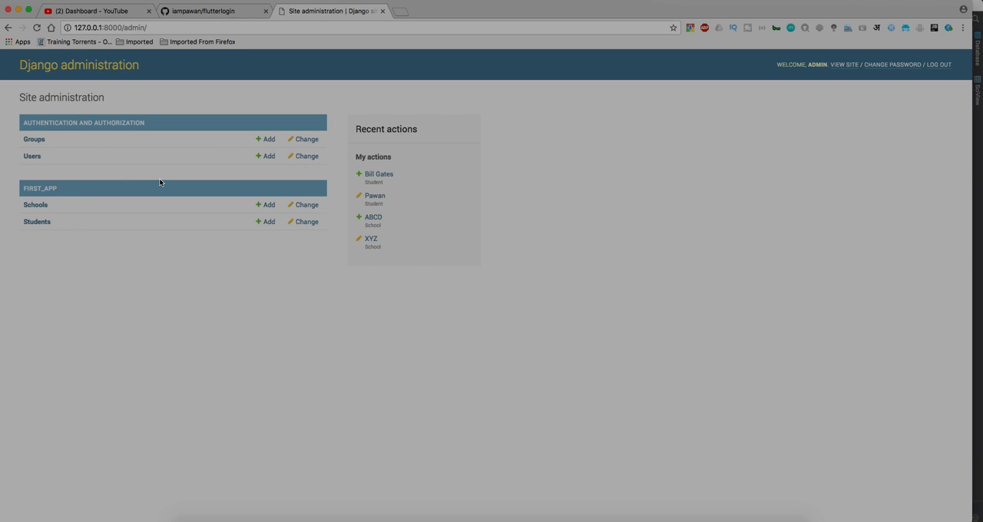
mouse_move(91, 146)
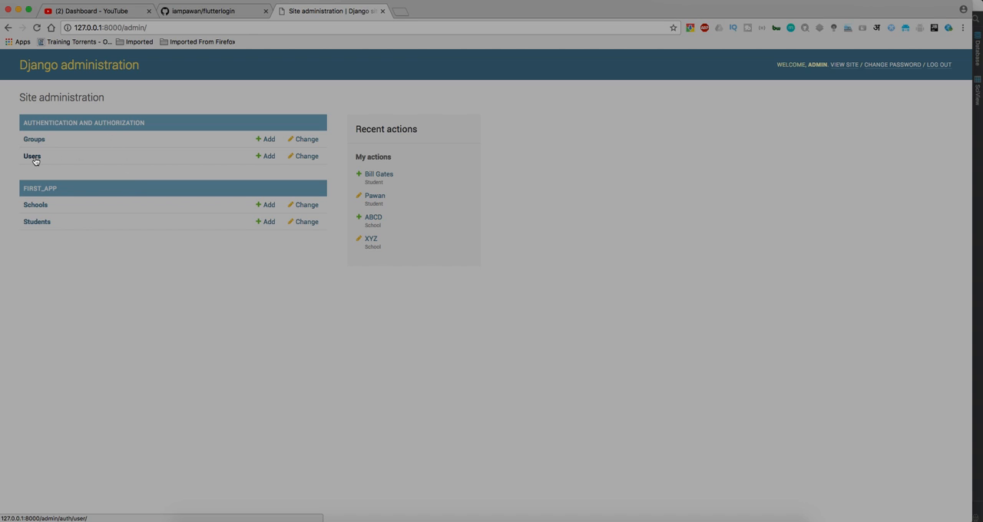
Open the Users list under Authentication and Authorization.
click(32, 156)
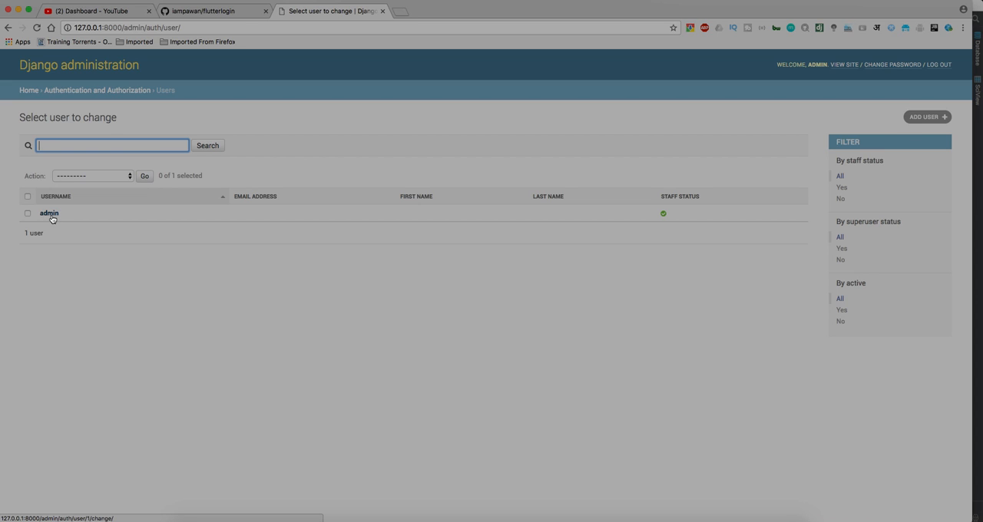
mouse_move(251, 215)
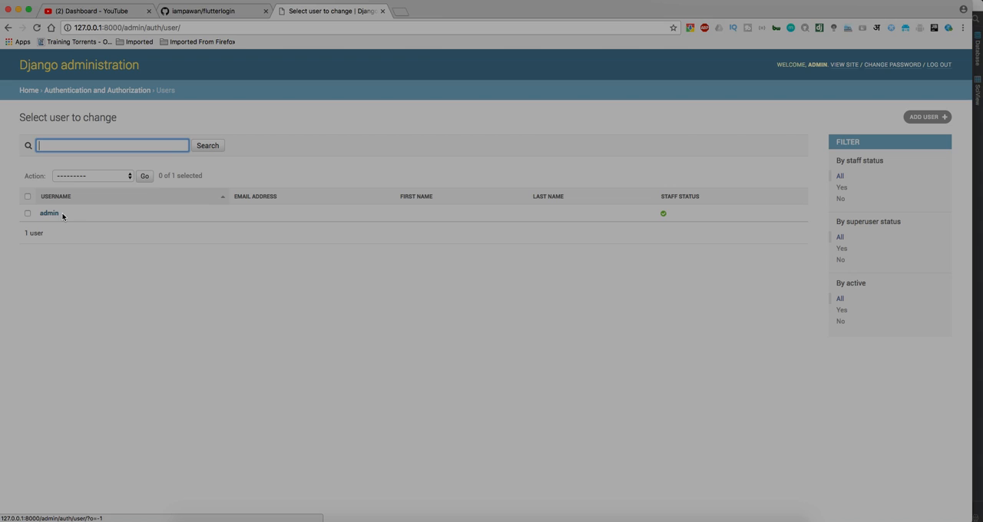
Open the admin user's change form from the Users list.
click(48, 212)
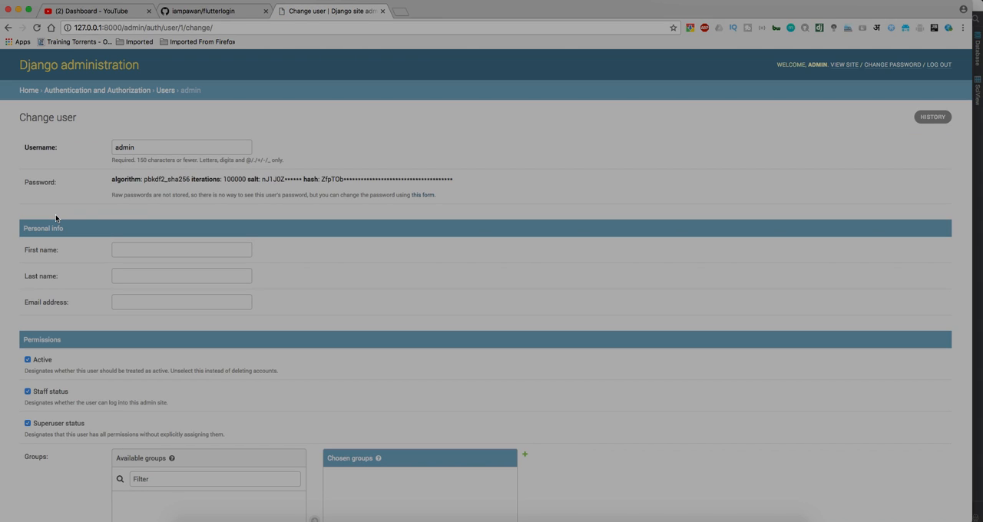
mouse_move(143, 169)
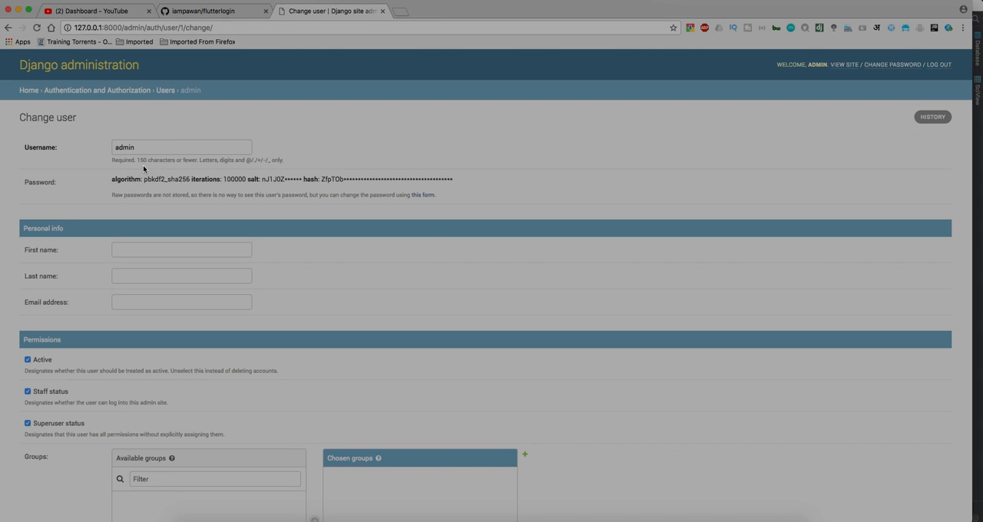
triple_click(282, 179)
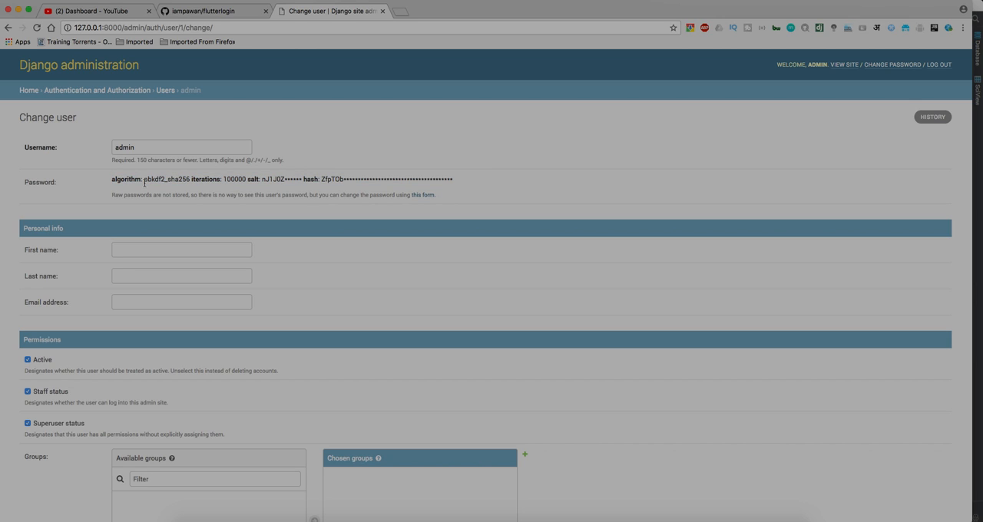
mouse_move(333, 201)
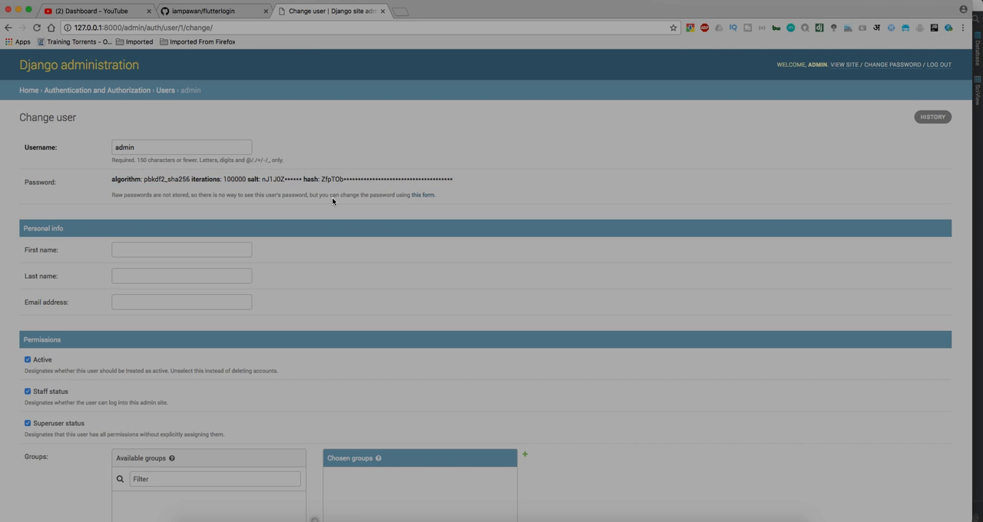
mouse_move(188, 187)
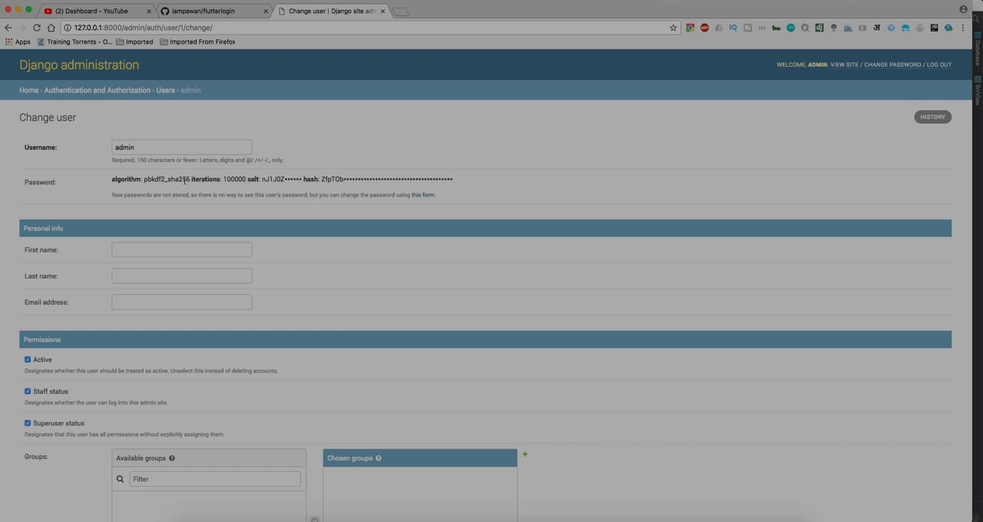
scroll(down, 3)
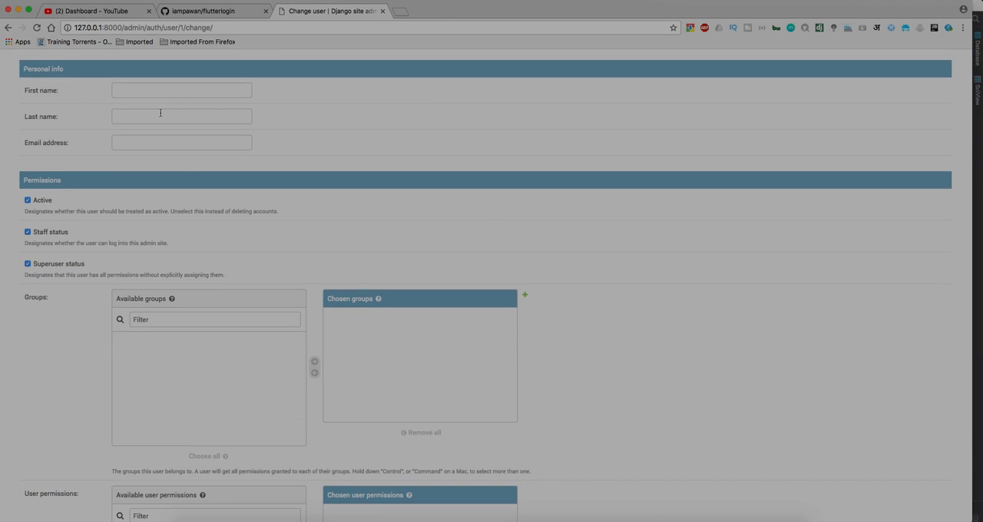
click(181, 142)
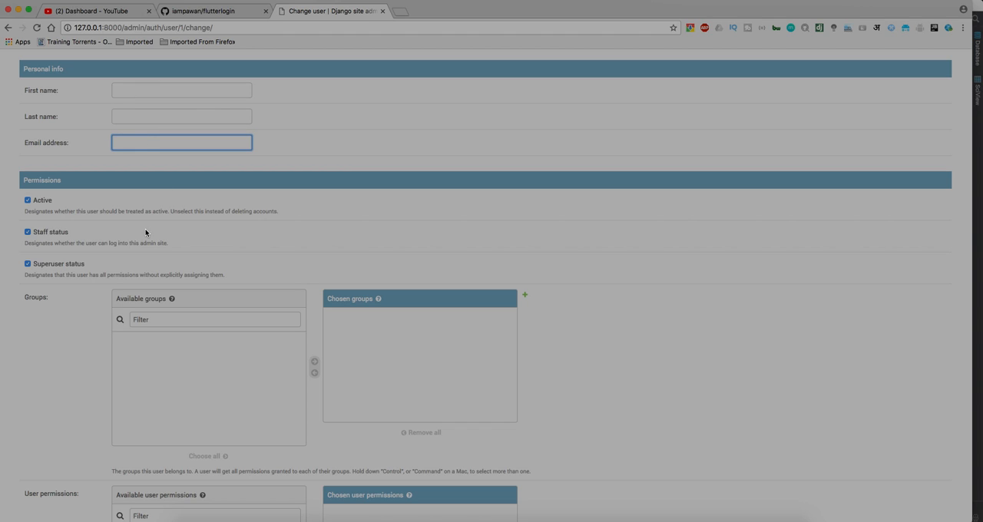
scroll(down, 3)
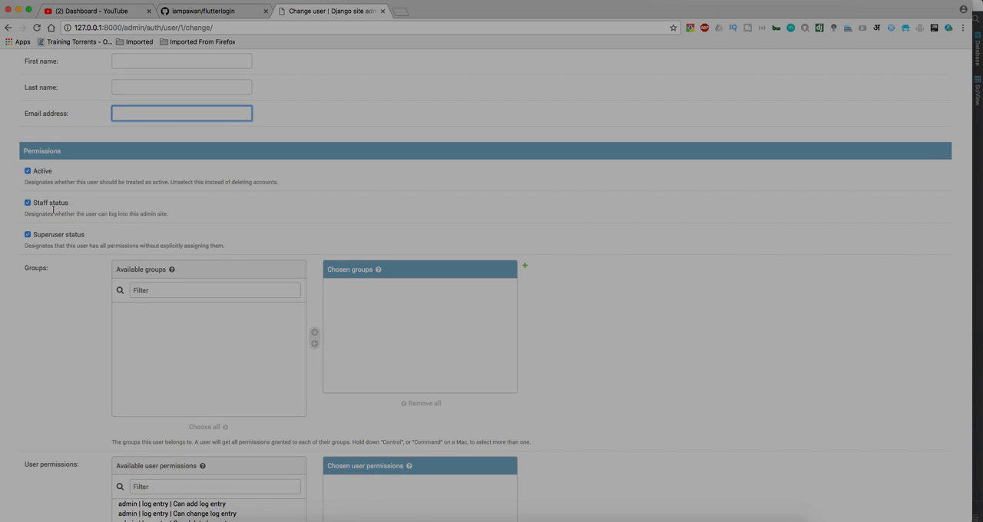
mouse_move(51, 193)
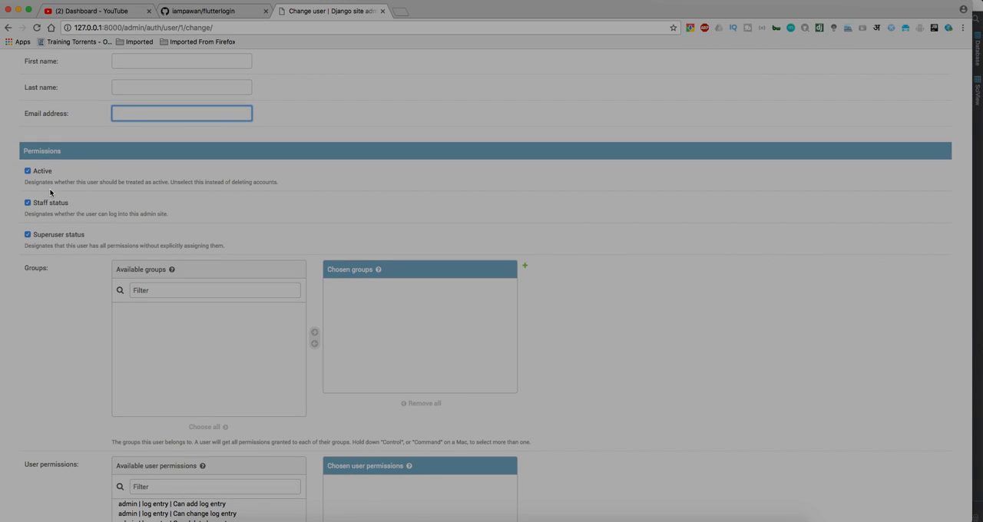
mouse_move(69, 256)
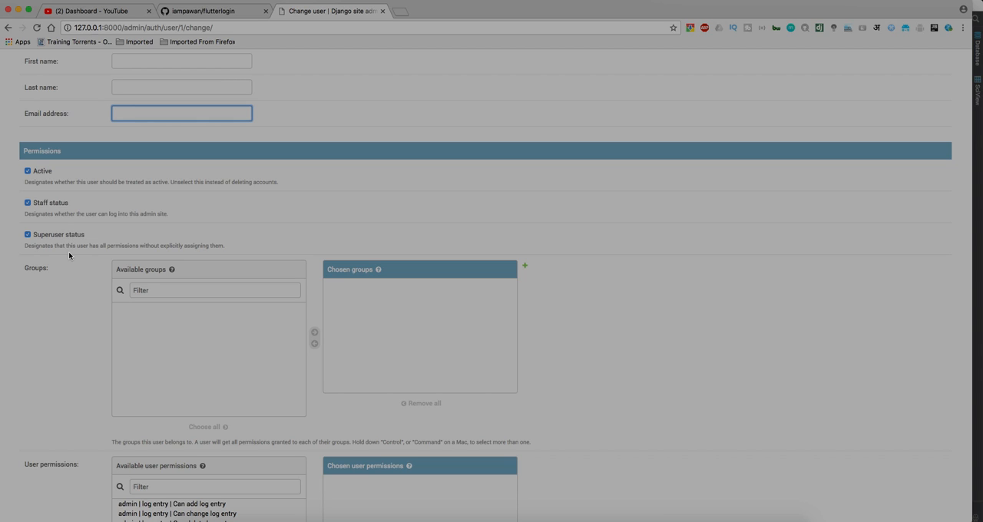
scroll(down, 3)
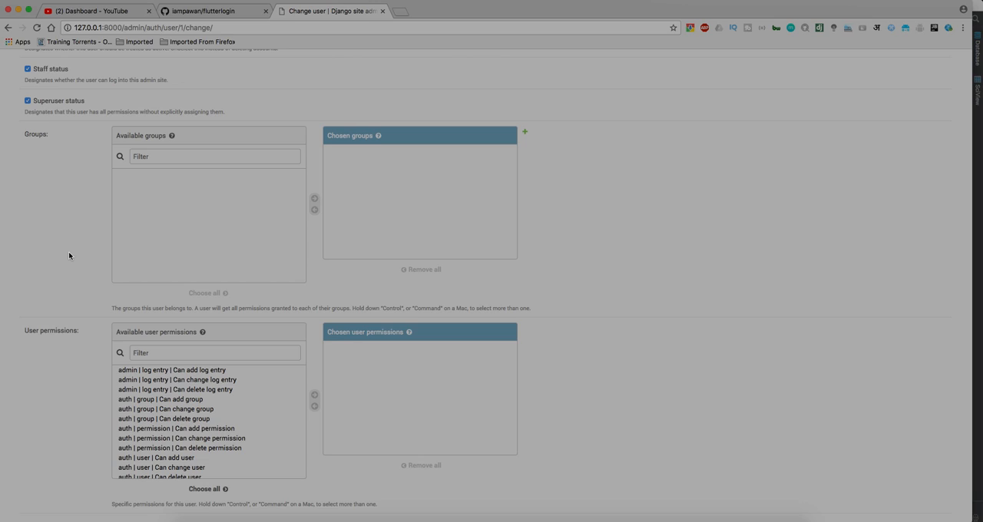
Scroll the admin change form down to Important dates and back up.
scroll(down, 3)
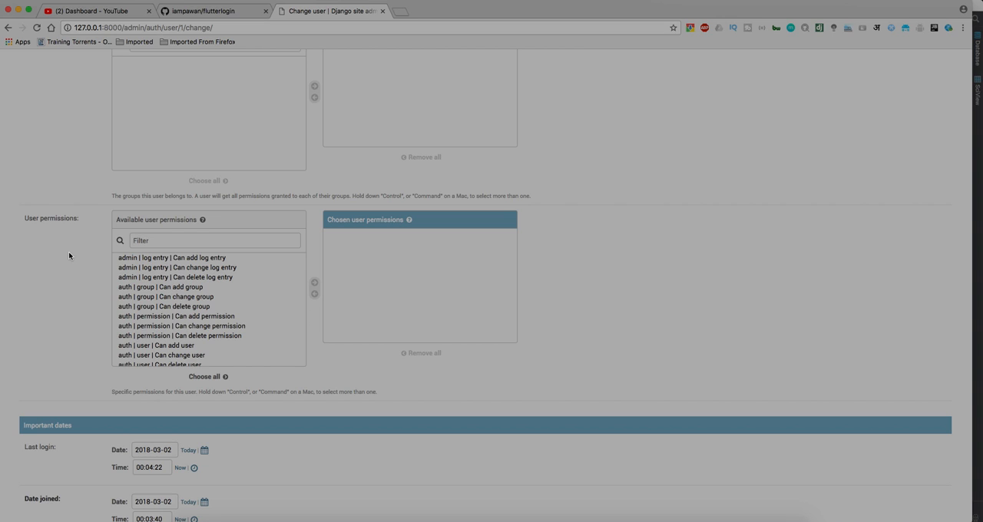
scroll(down, 3)
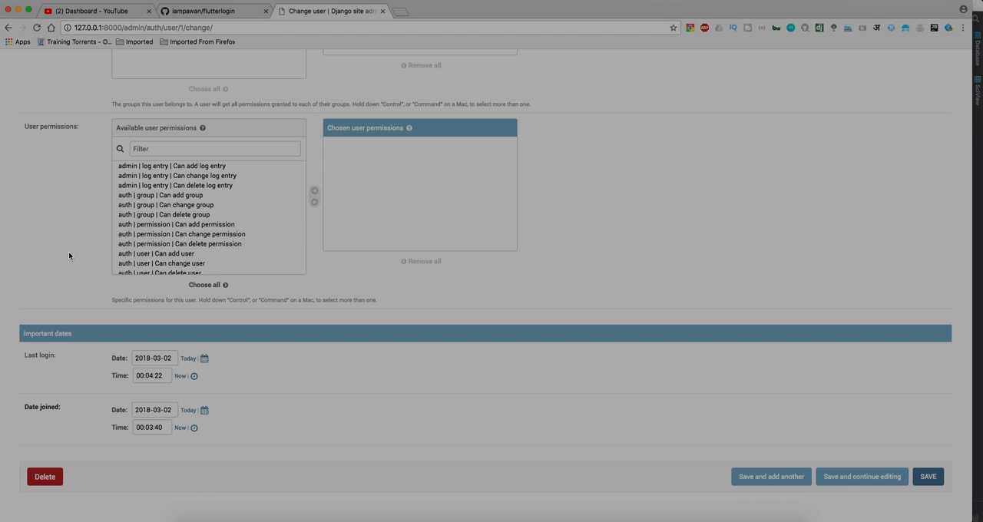
scroll(up, 3)
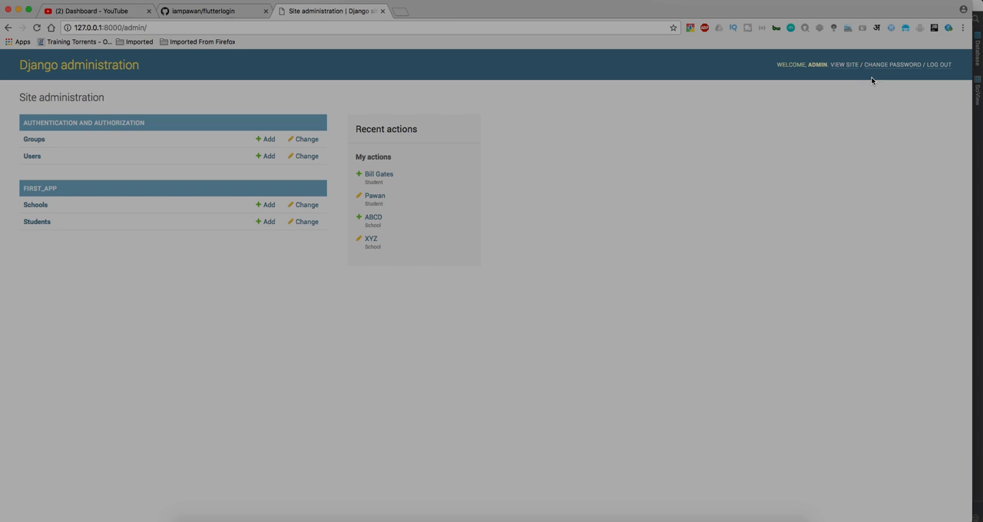
mouse_move(522, 135)
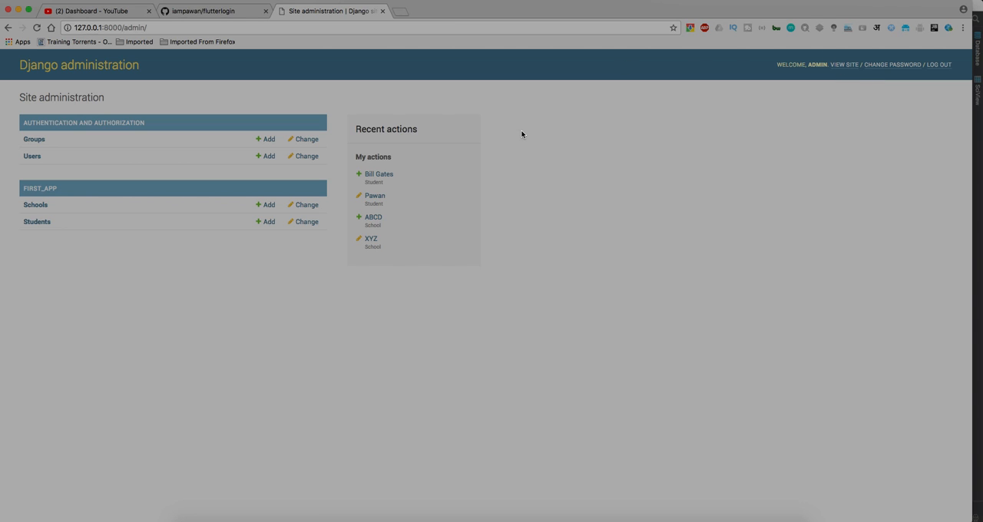